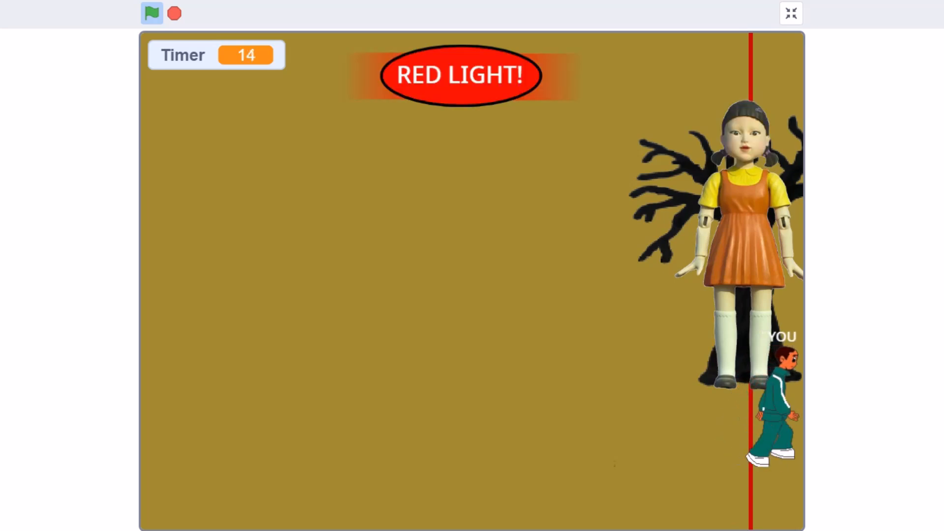
Exit the full-screen stage to return to the editor with the Squid doll selected.
left_click(791, 13)
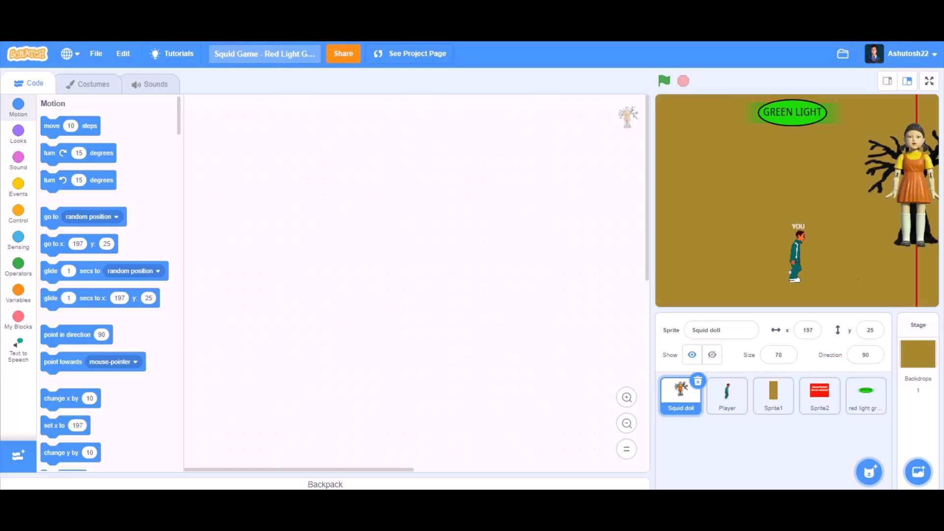
left_click(93, 84)
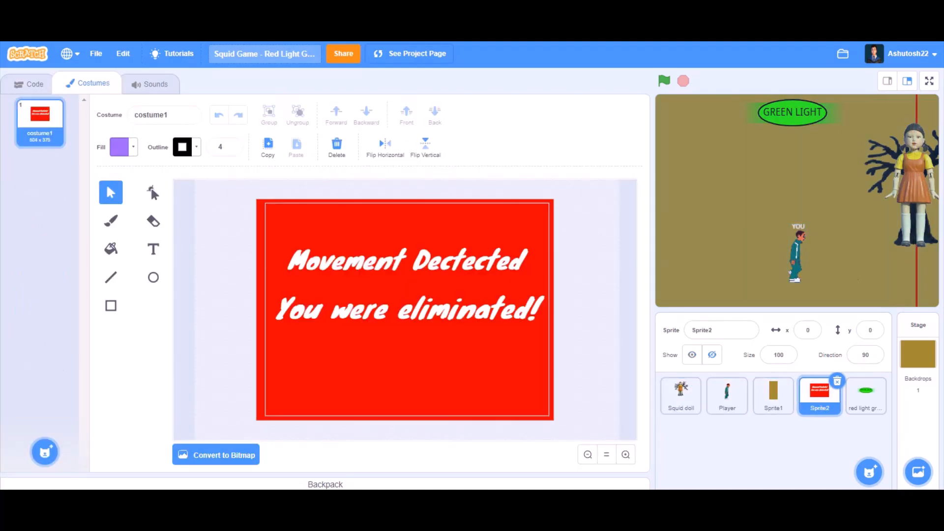
left_click(680, 395)
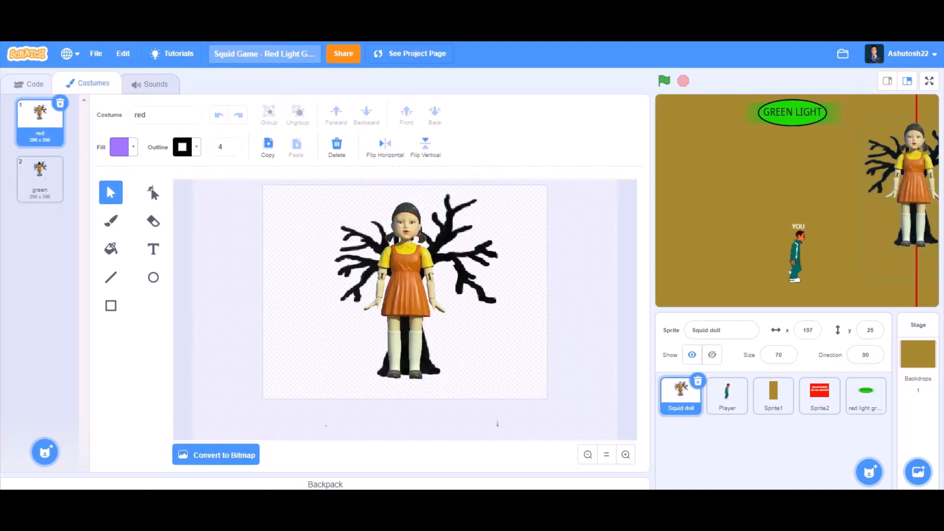
left_click(34, 84)
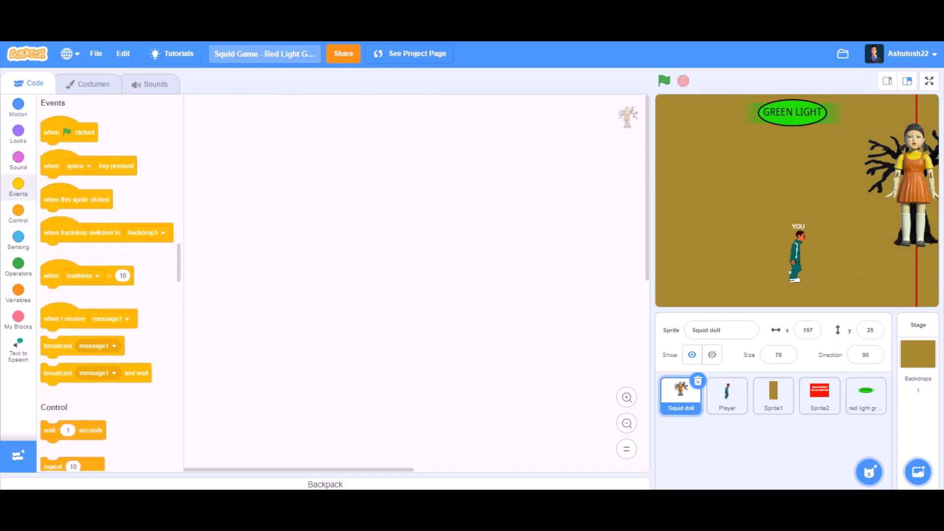
Begin the doll's green-flag script by setting Timer to 70.
left_click_drag(69, 130, 272, 154)
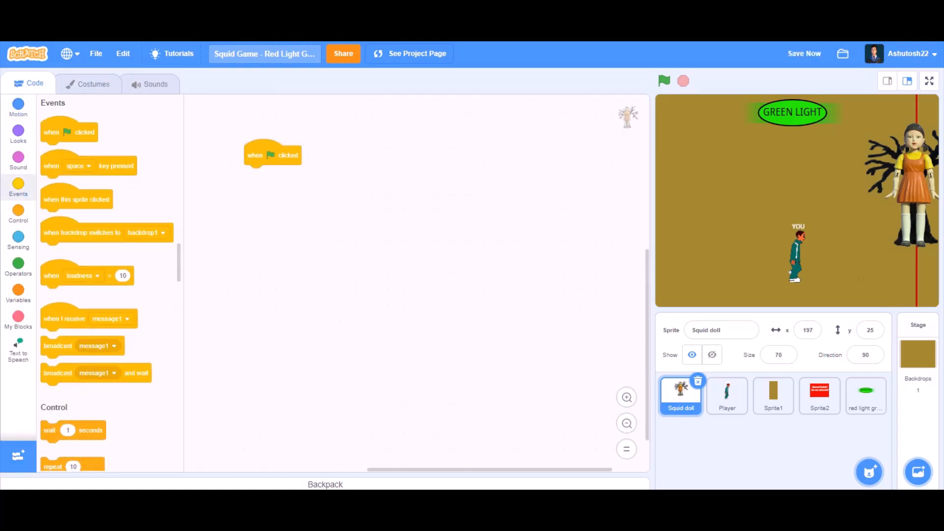
left_click(18, 294)
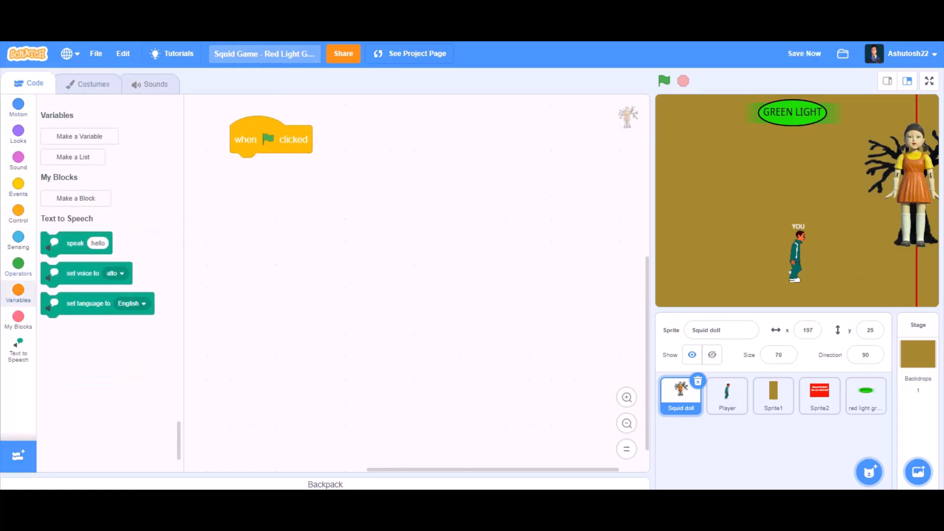
left_click(78, 136)
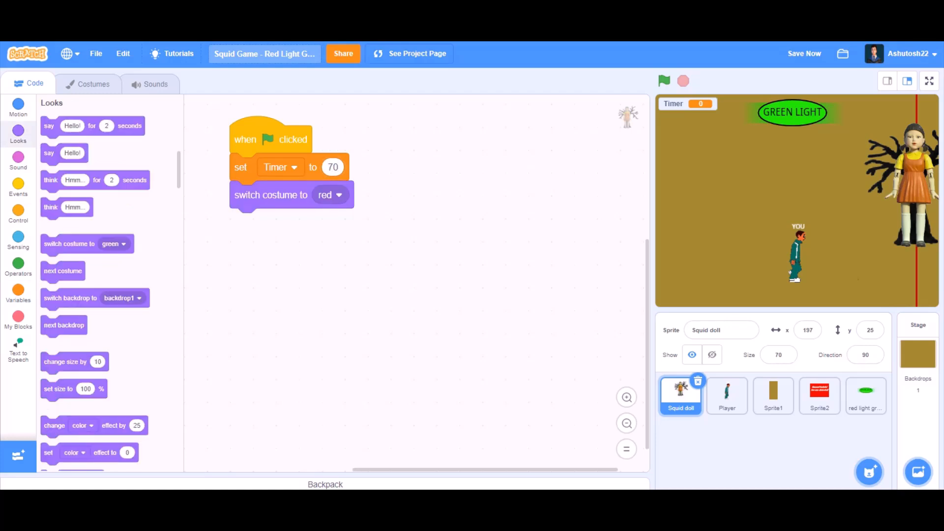
Have the doll speak the intro in the squeak voice, then wait 2 seconds.
left_click(18, 355)
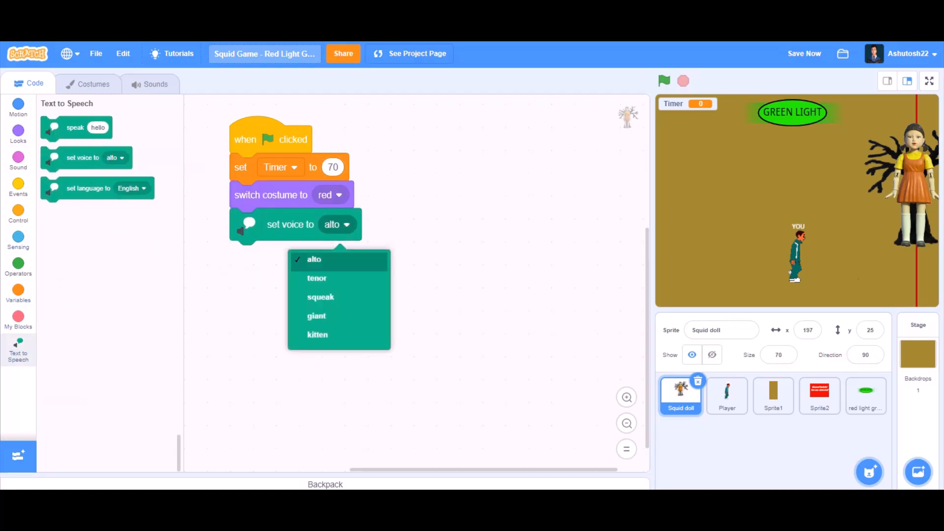
left_click(320, 297)
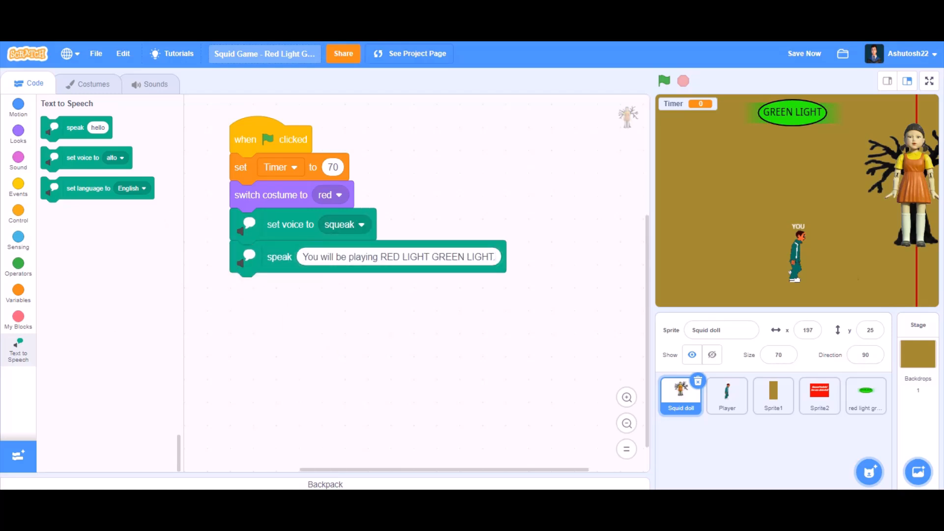
left_click(17, 214)
type("2")
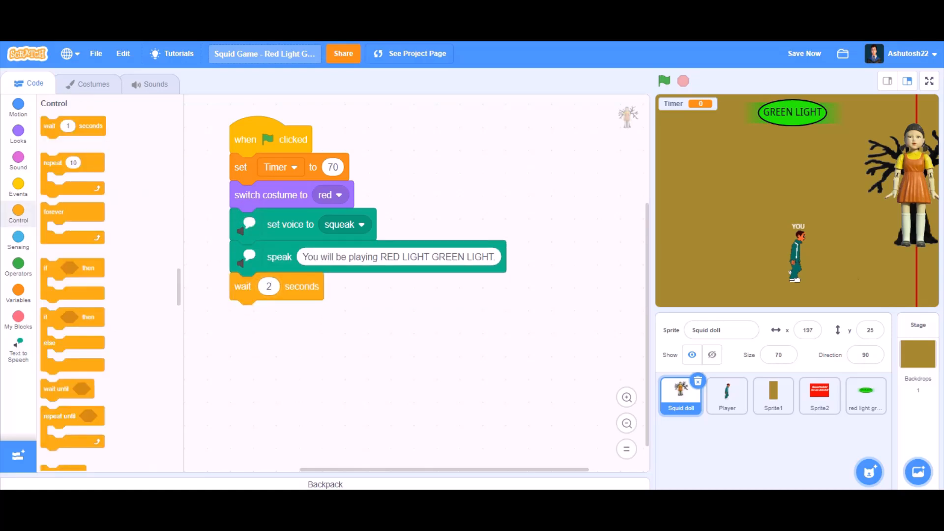
left_click(18, 188)
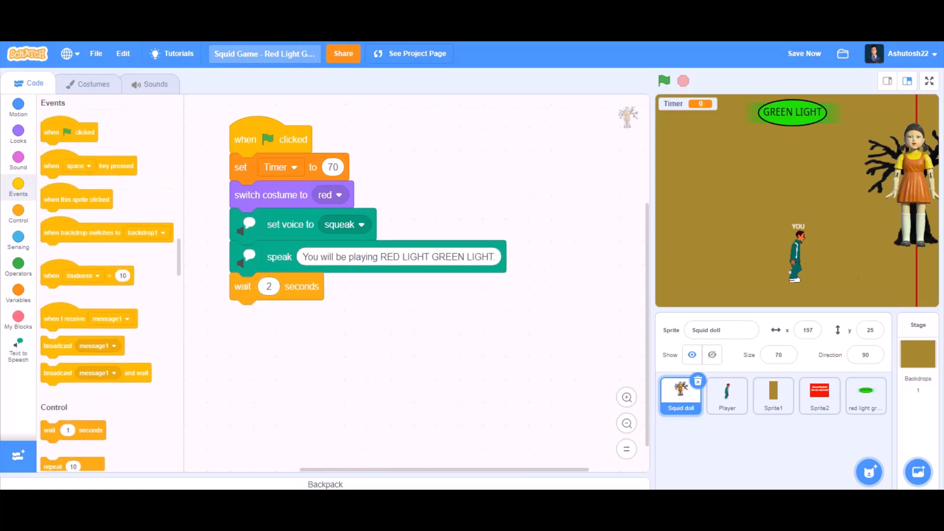
Broadcast a new 'Start' message and switch the doll to its green costume.
left_click(334, 314)
type("Start")
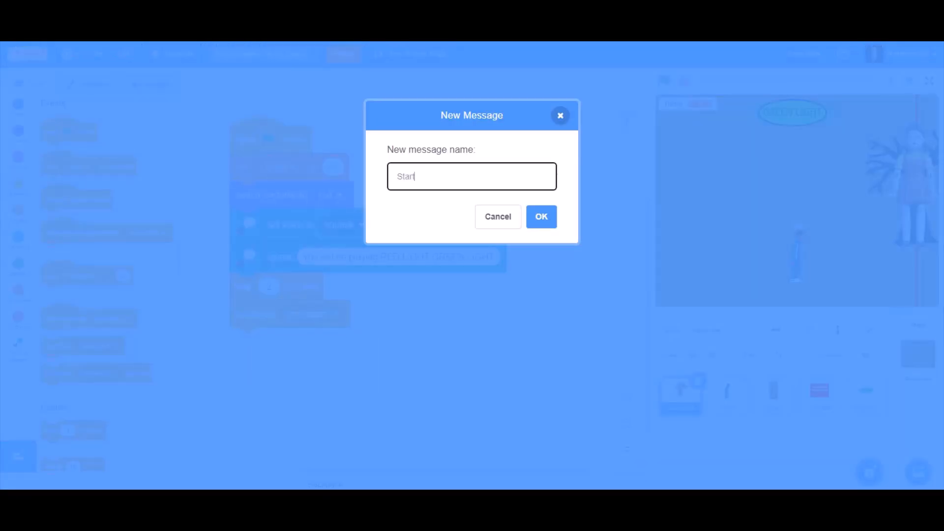
left_click(541, 216)
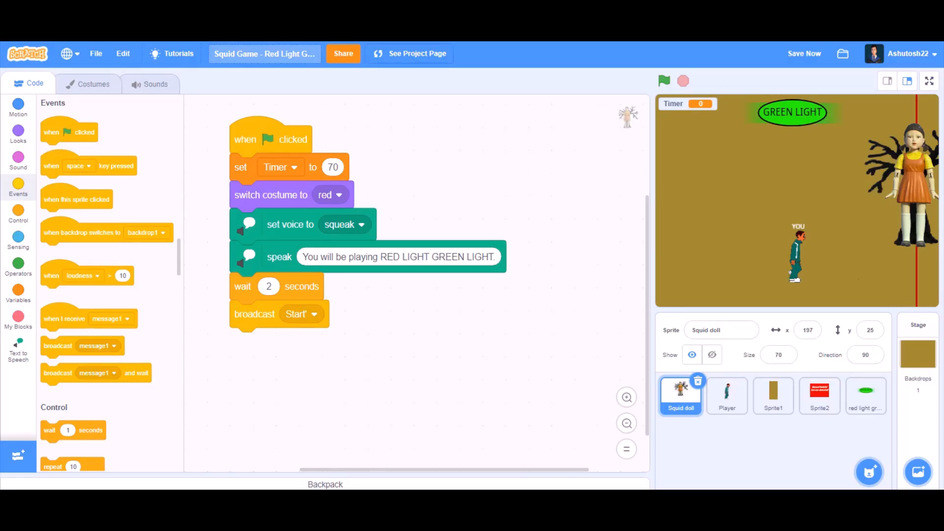
left_click(17, 134)
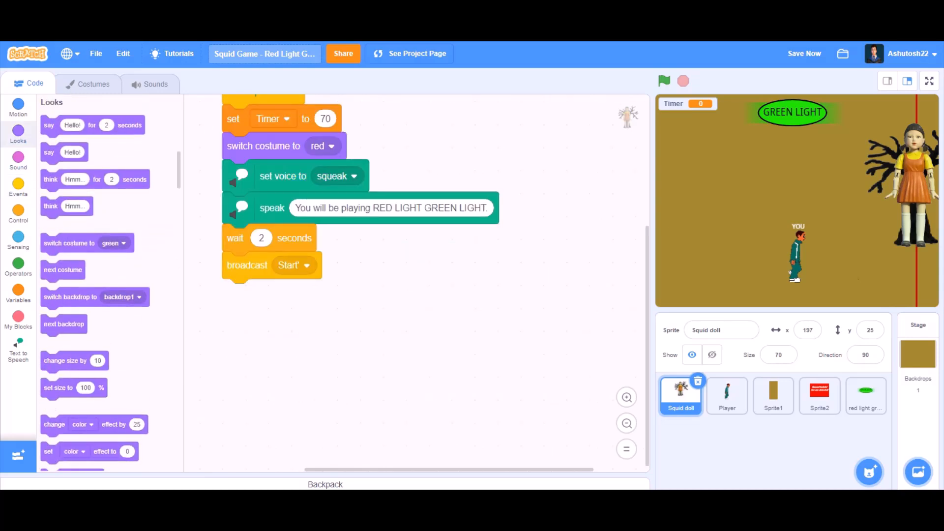
left_click_drag(69, 243, 263, 293)
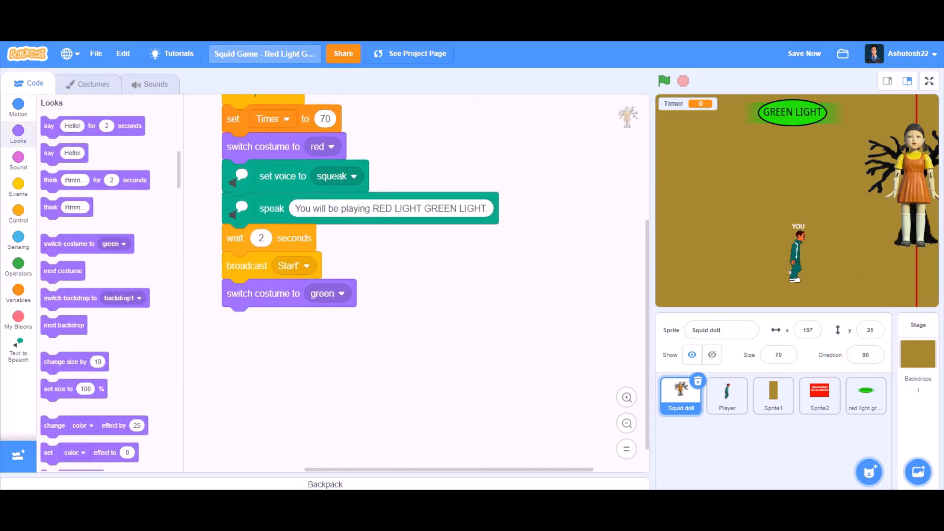
Add a repeat-until Timer = 0 loop that switches the doll to green.
left_click(17, 212)
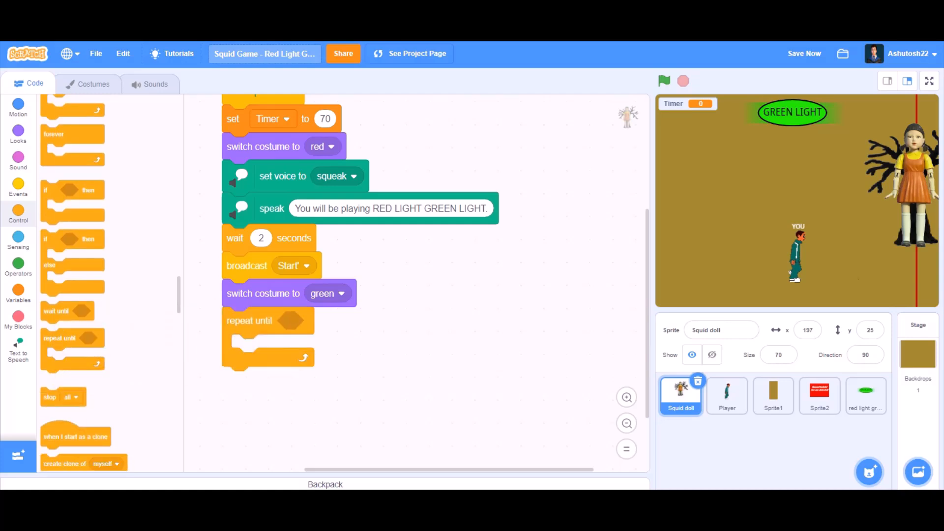
left_click(18, 134)
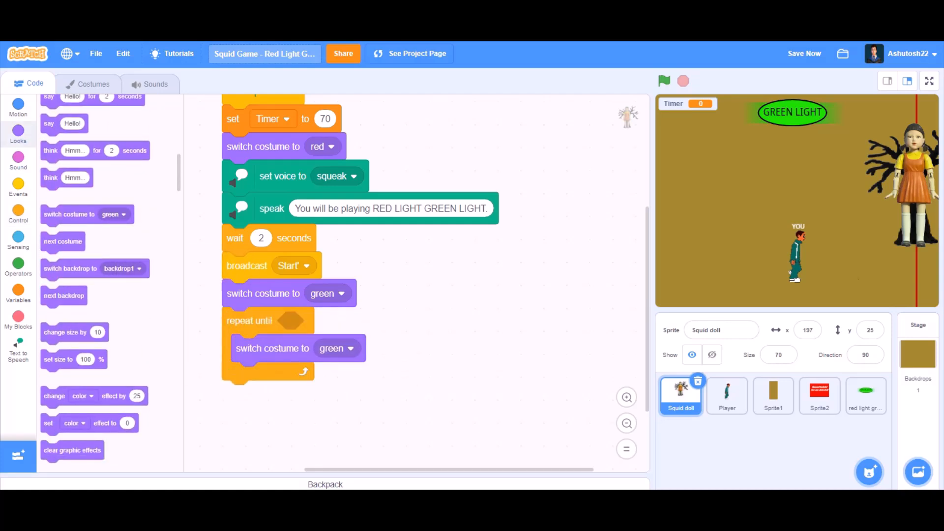
left_click(17, 265)
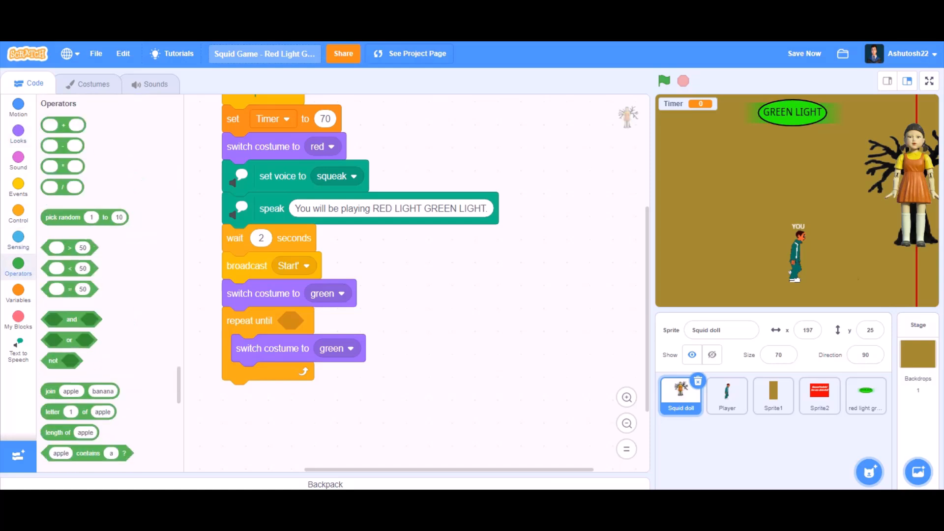
left_click_drag(69, 288, 301, 319)
type("0")
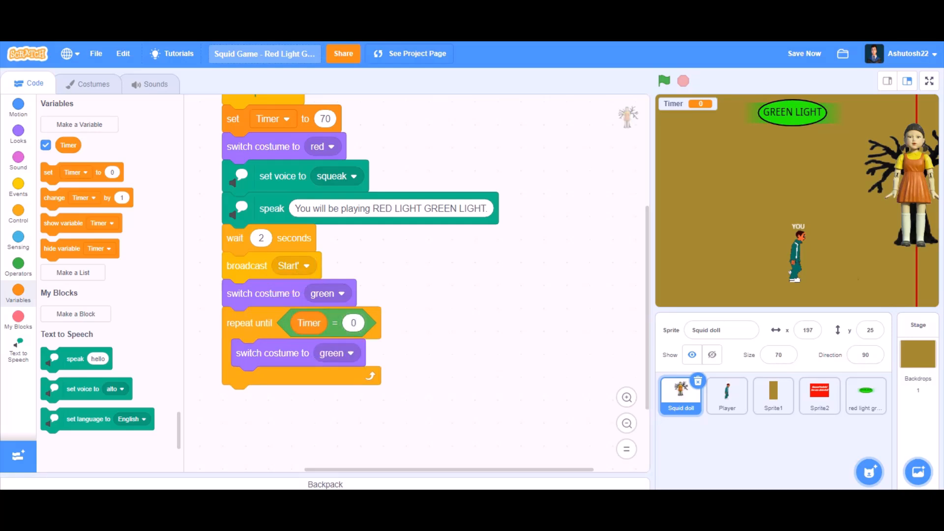
Create a new variable named light.
left_click(78, 125)
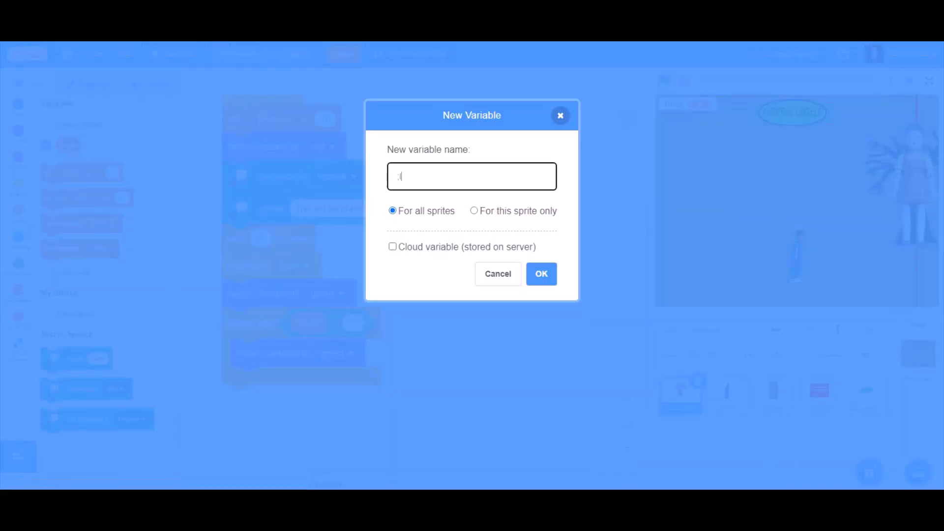
type("ligh")
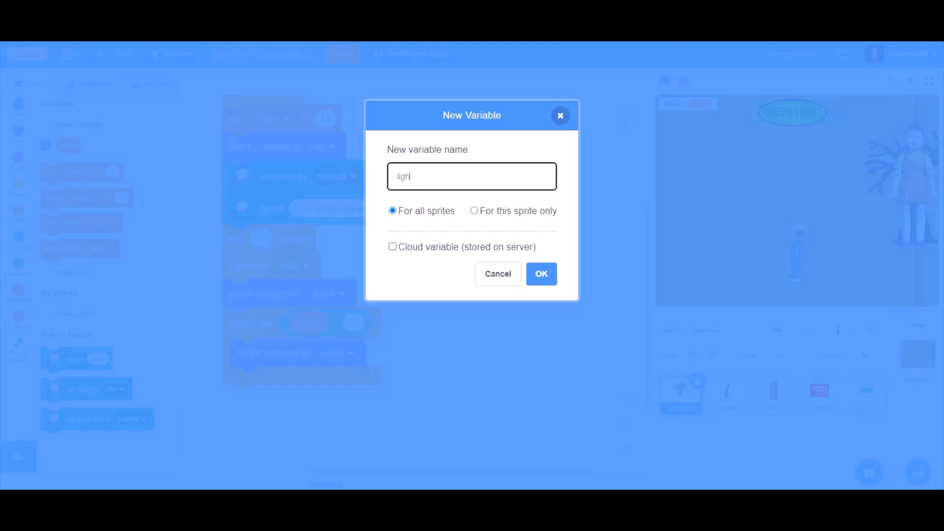
left_click(541, 273)
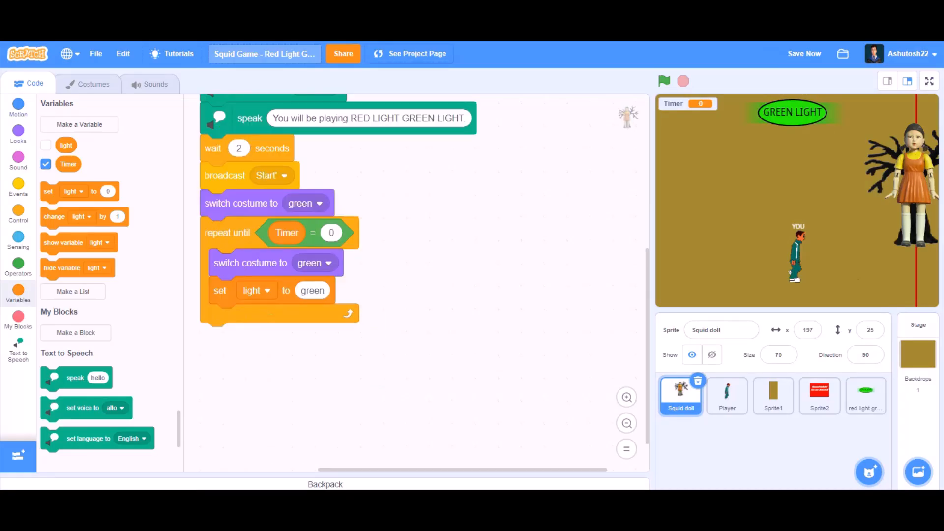
Inside the loop set light green, play the song, set light red, show red, wait random 3–5 seconds.
left_click(18, 159)
type("red")
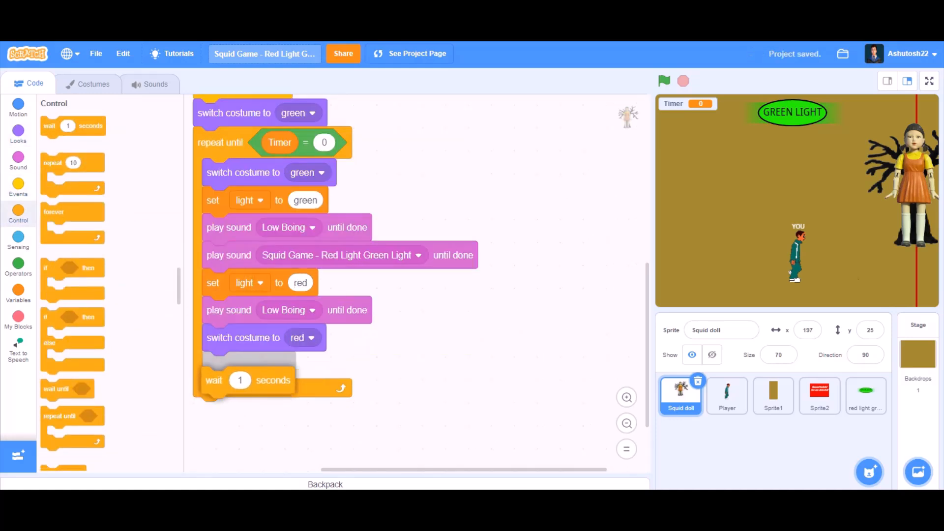
left_click(17, 264)
type("5")
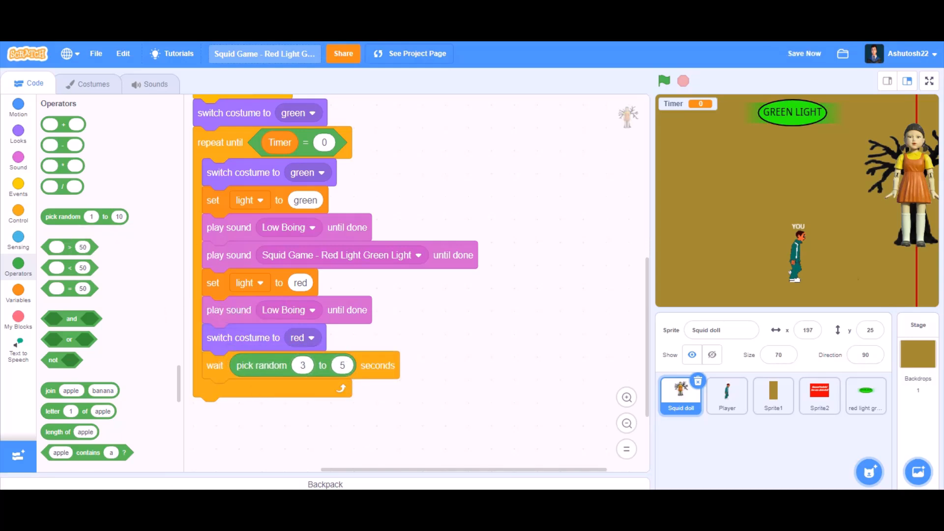
left_click(18, 188)
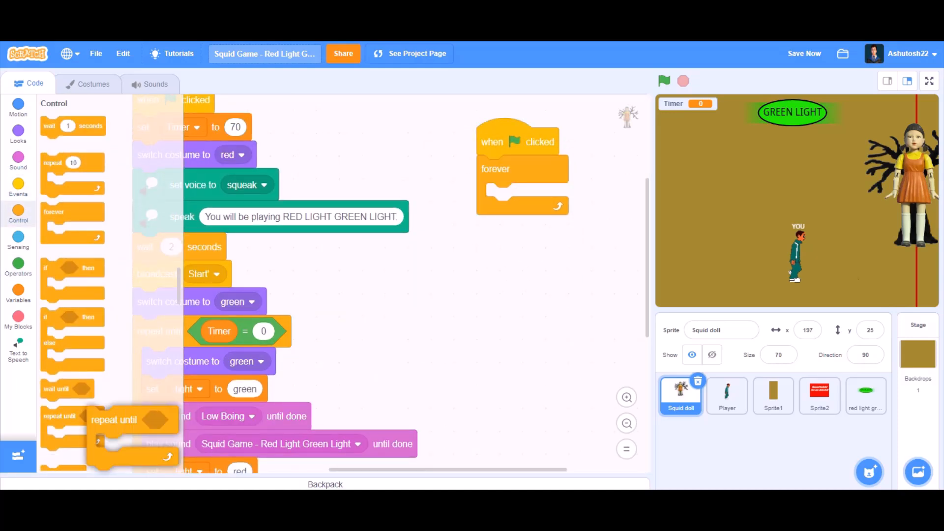
Add a forever > repeat until Timer = 0 loop that waits 1 second and changes Timer by -1.
left_click(17, 265)
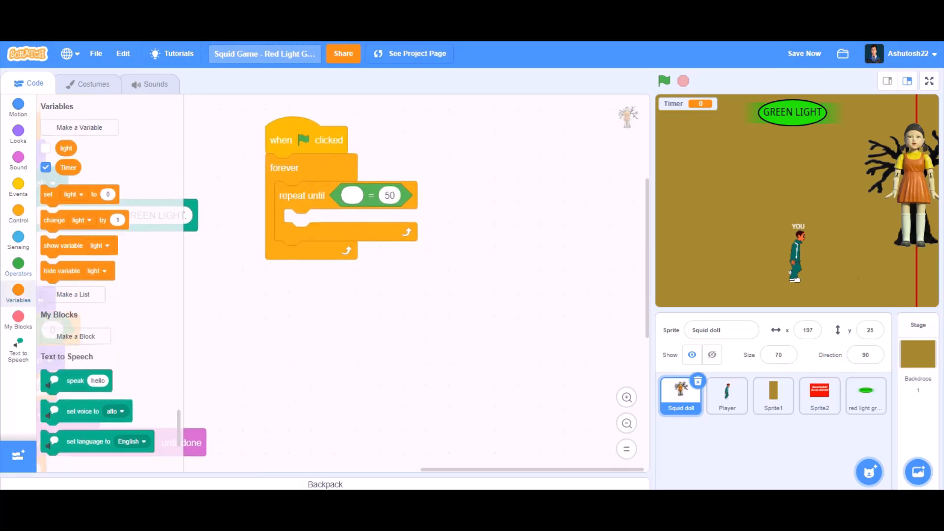
left_click_drag(68, 167, 353, 195)
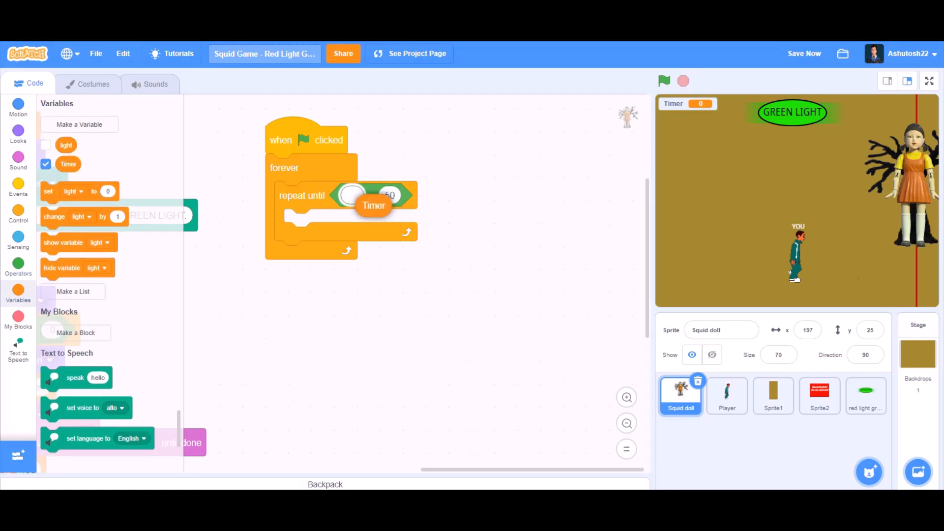
left_click_drag(374, 205, 361, 198)
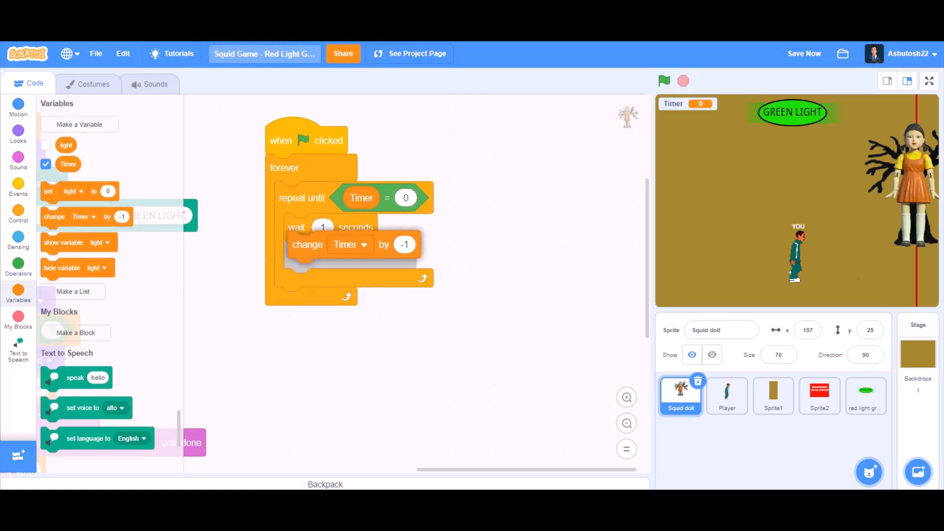
left_click(726, 396)
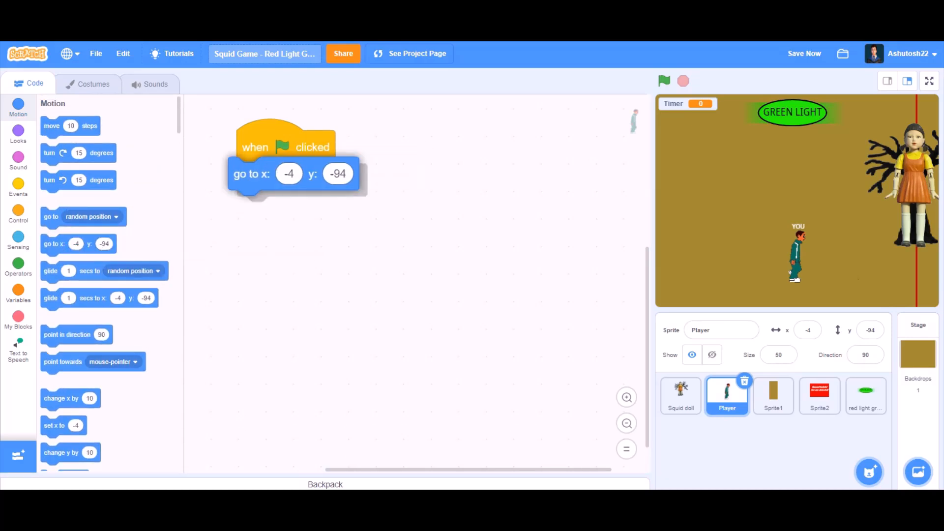
Start the Player at x -232 and a random y from 124 to -136, then loop forever.
left_click(18, 268)
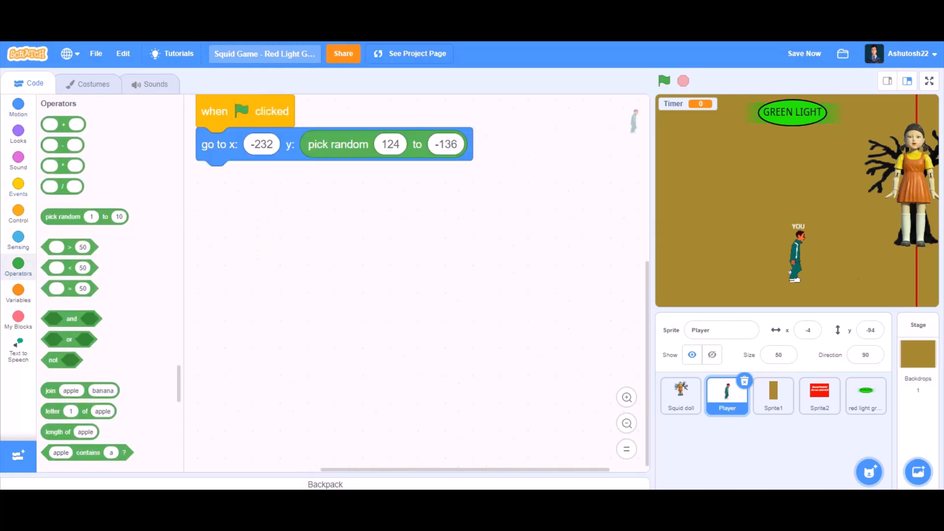
left_click(18, 214)
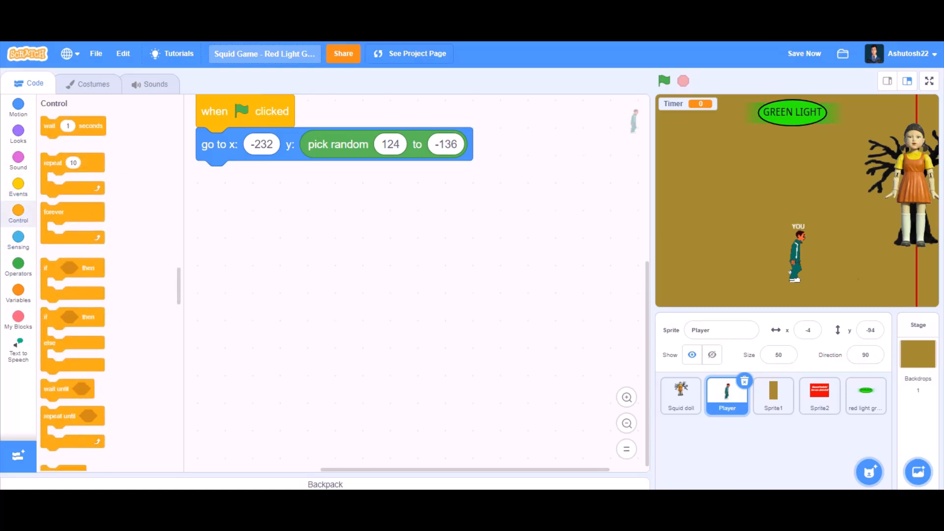
left_click_drag(53, 211, 217, 176)
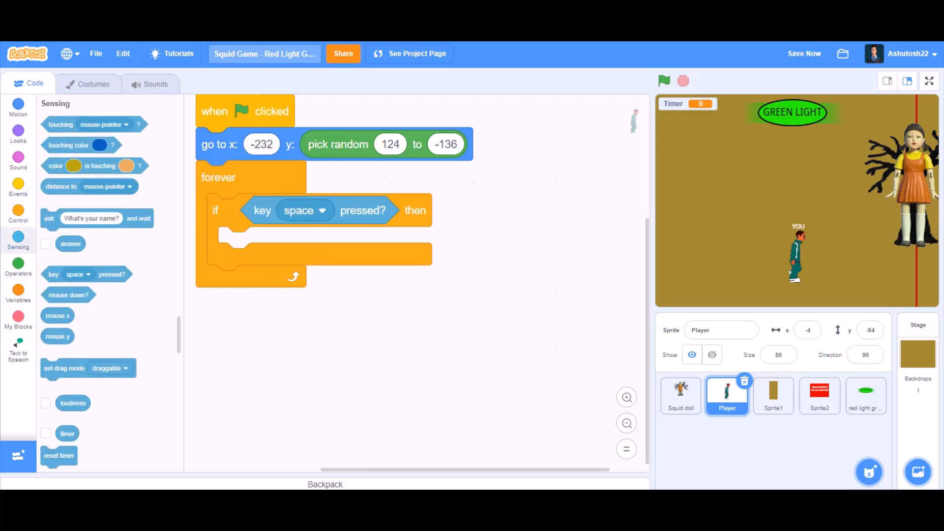
Move .5 when right arrow is pressed and duplicate the check for up and down arrows.
left_click(304, 210)
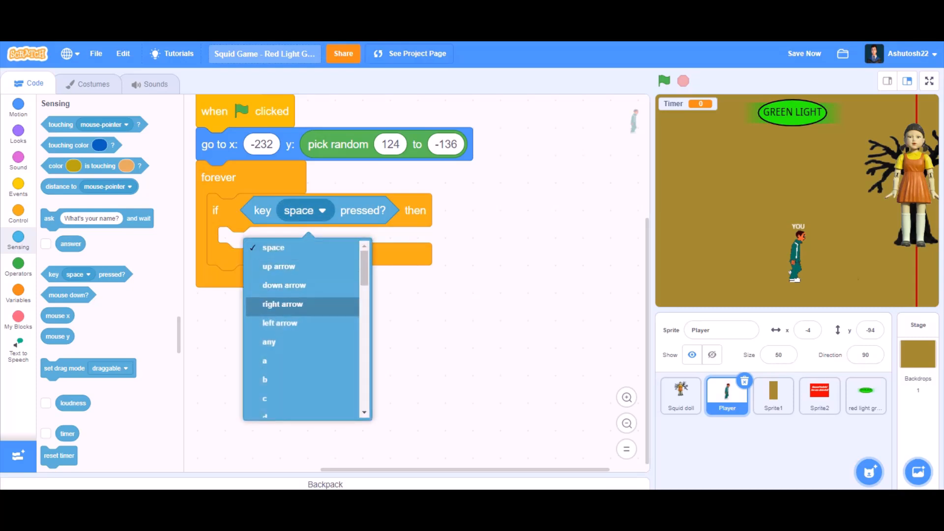
left_click(283, 304)
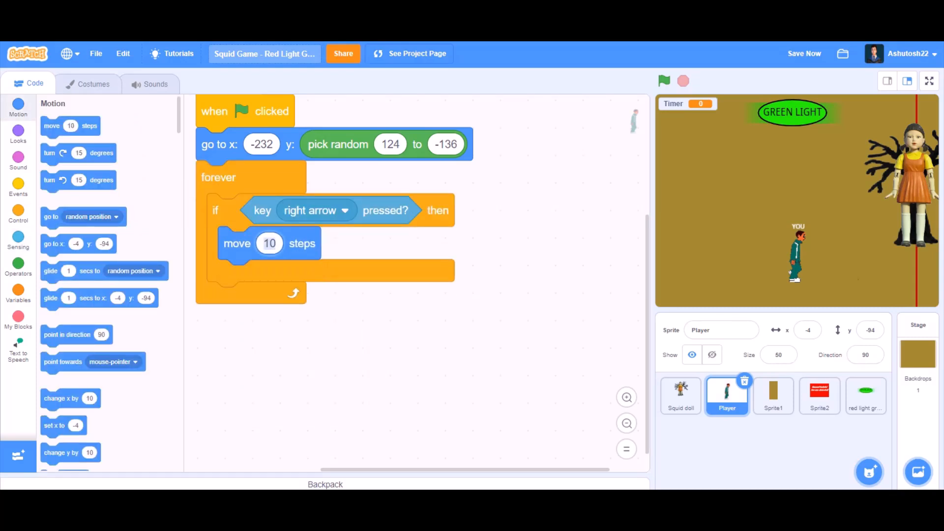
type(".5")
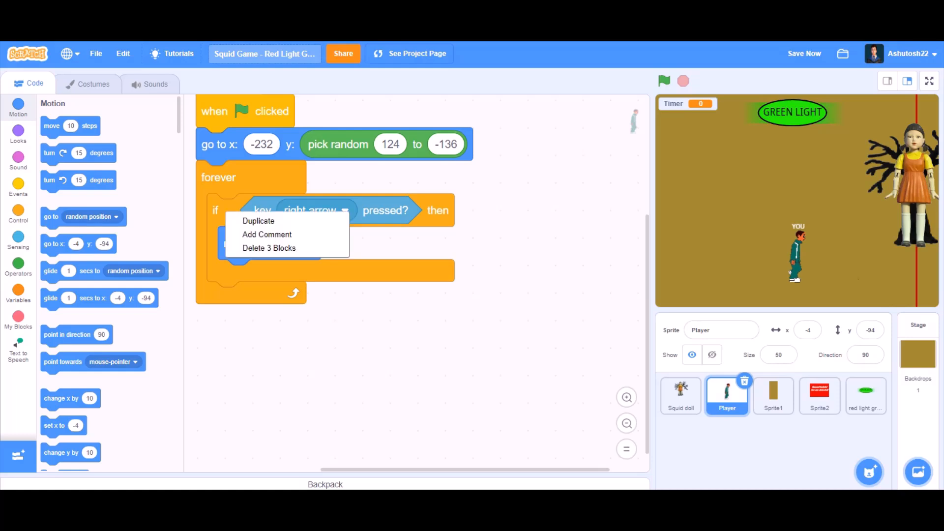
left_click(258, 220)
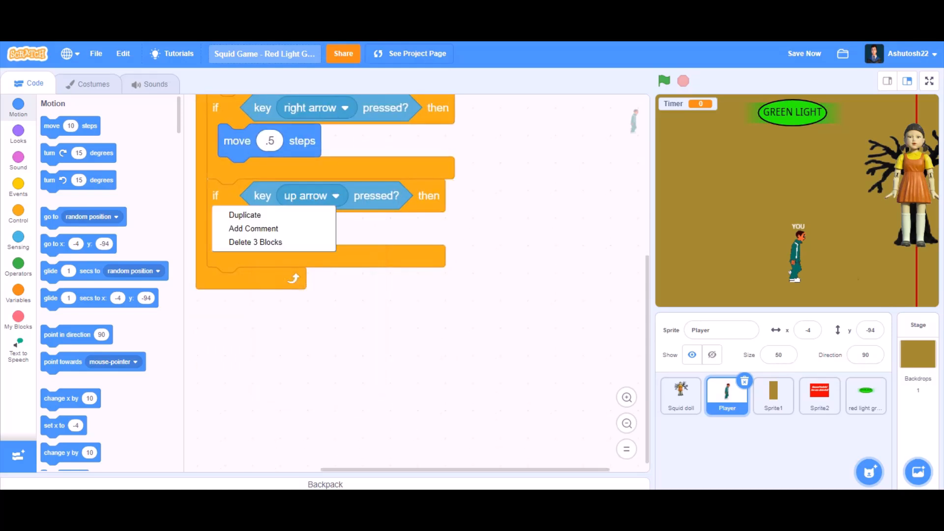
left_click(245, 214)
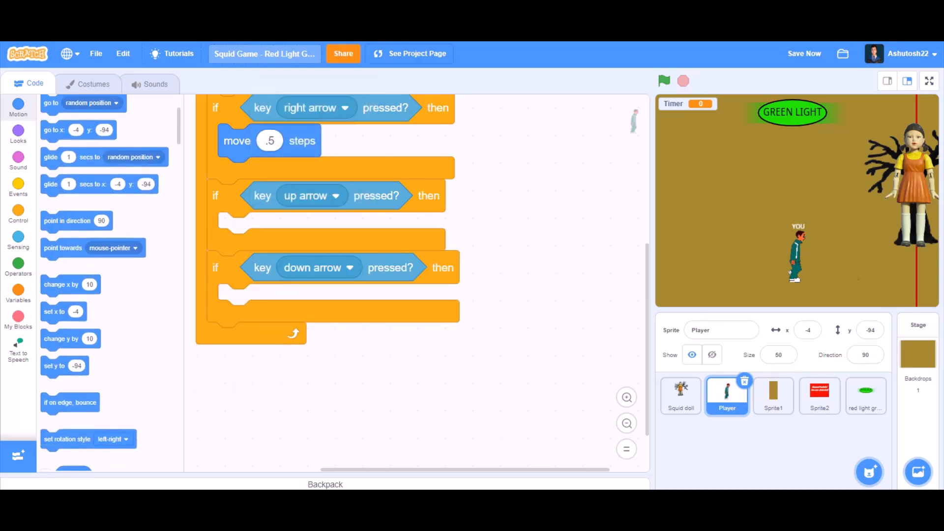
Change y by .5 for the up arrow and -.5 for the down arrow.
left_click_drag(61, 338, 253, 229)
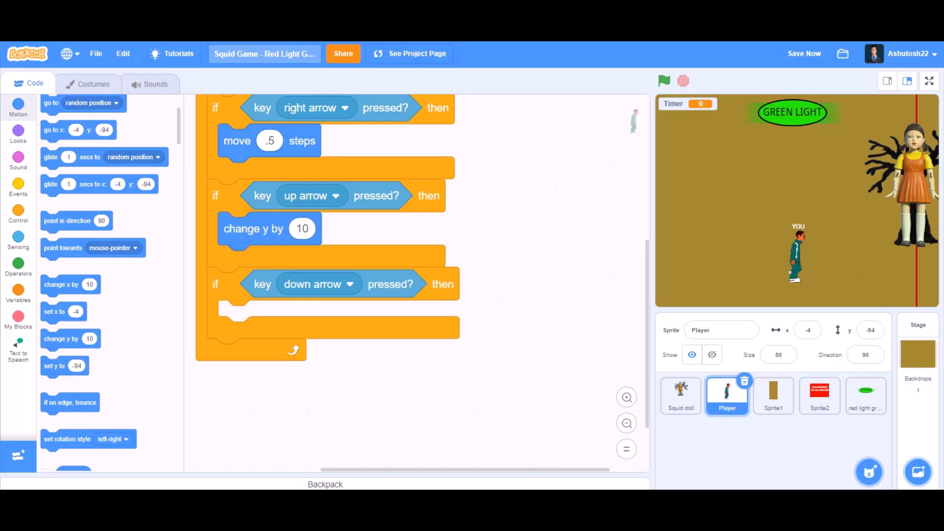
left_click(302, 228)
type(".5")
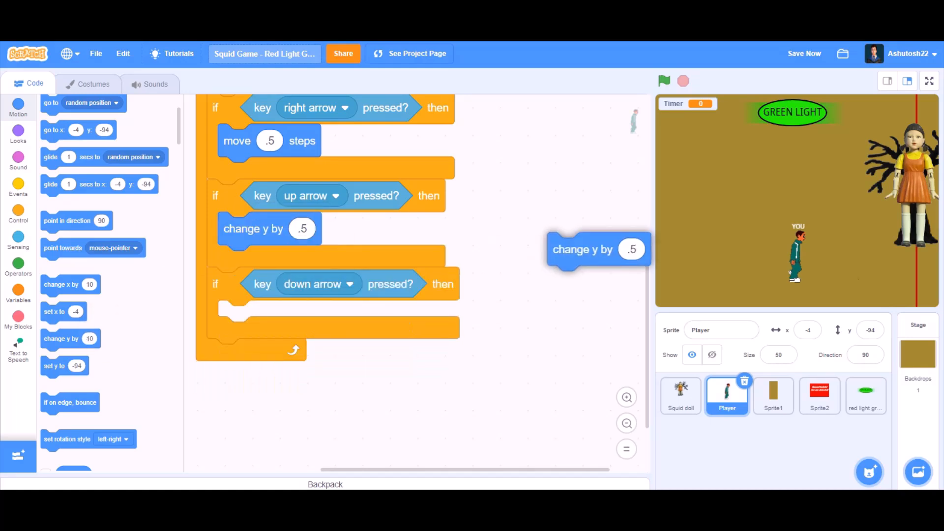
left_click_drag(596, 249, 268, 318)
type("-.5")
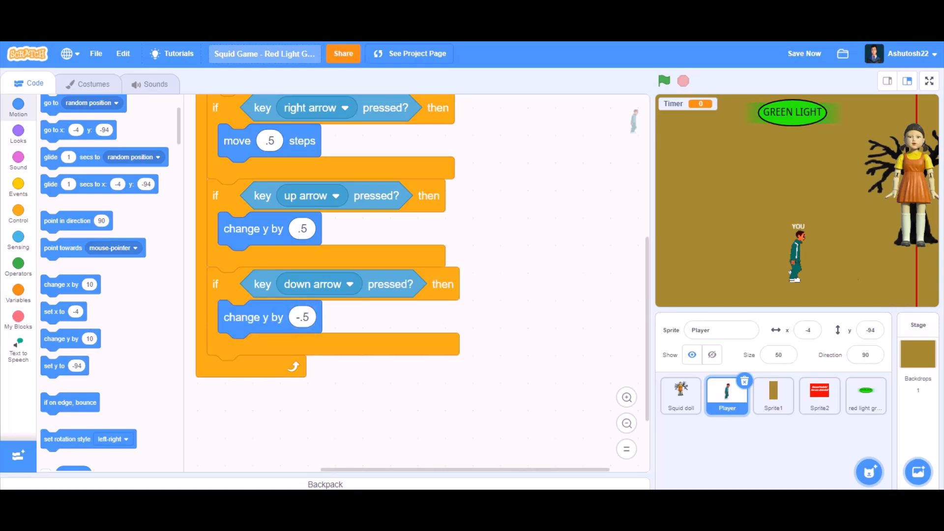
scroll("down", 3)
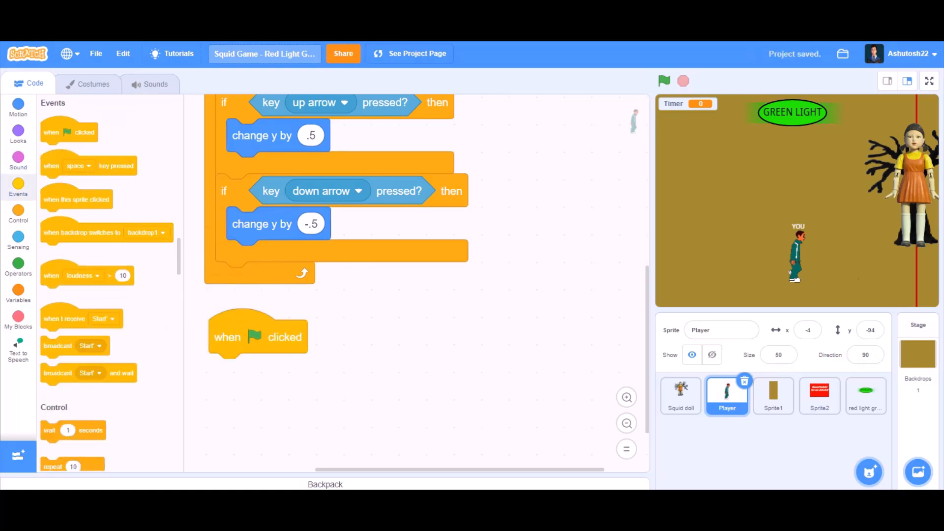
Add a forever loop that shows the next costume with a short 0.x wait while right arrow is held.
left_click(17, 215)
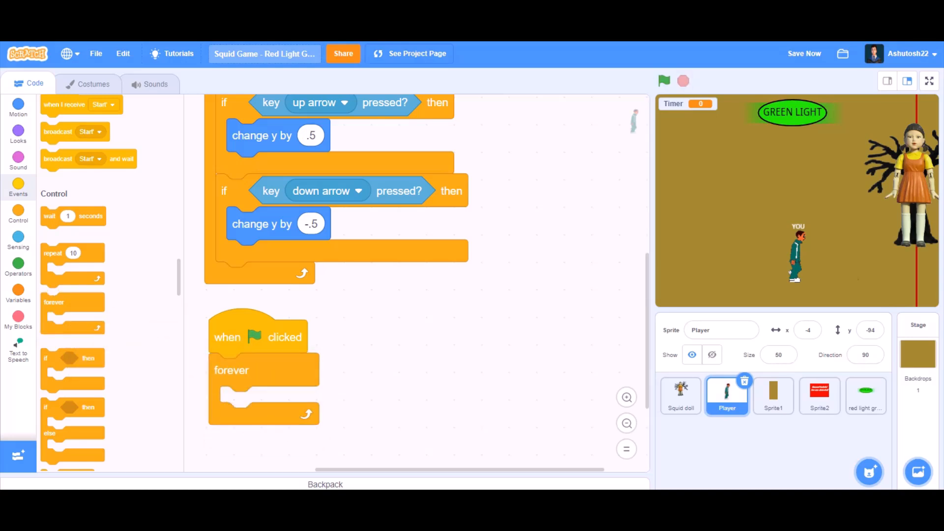
scroll("down", 3)
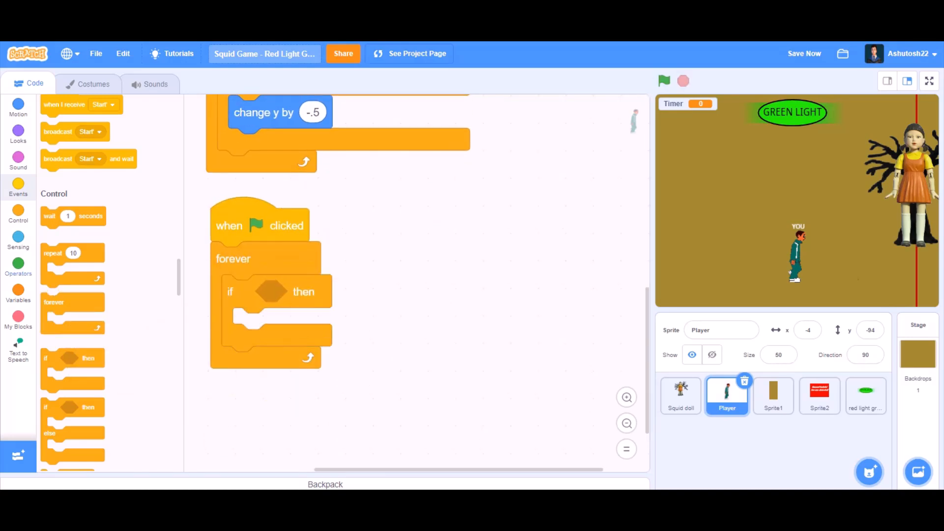
left_click(18, 240)
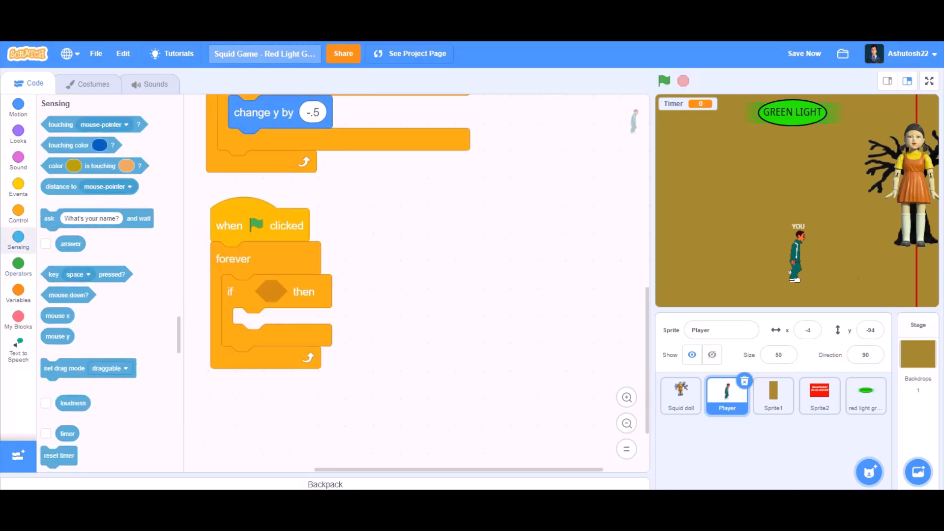
left_click(320, 291)
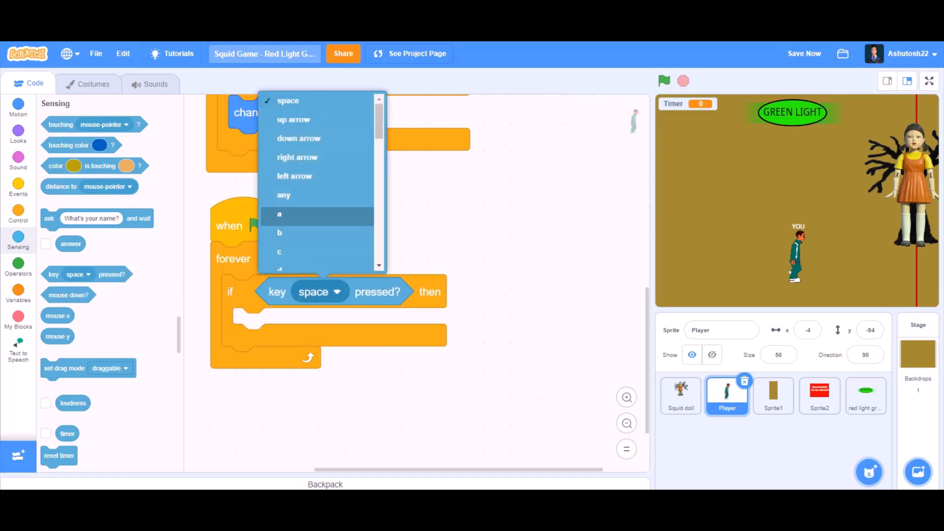
left_click(297, 157)
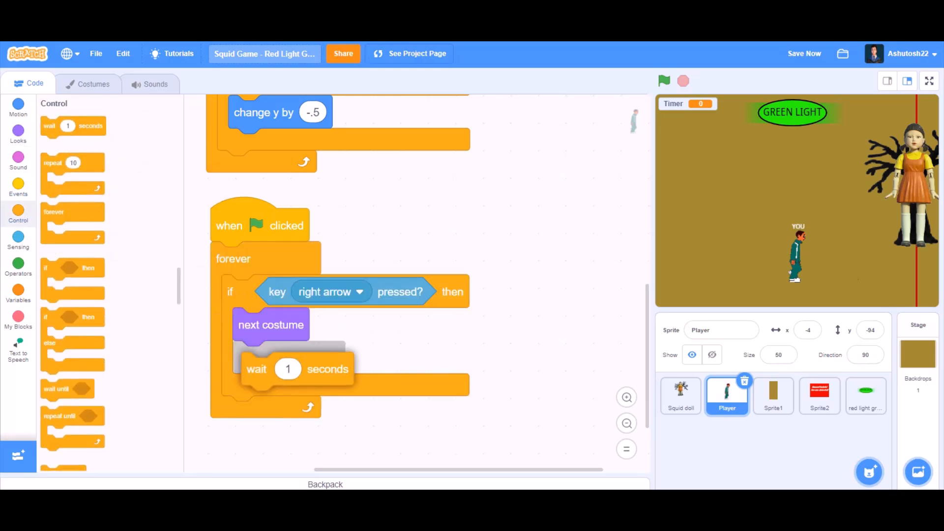
type("0.")
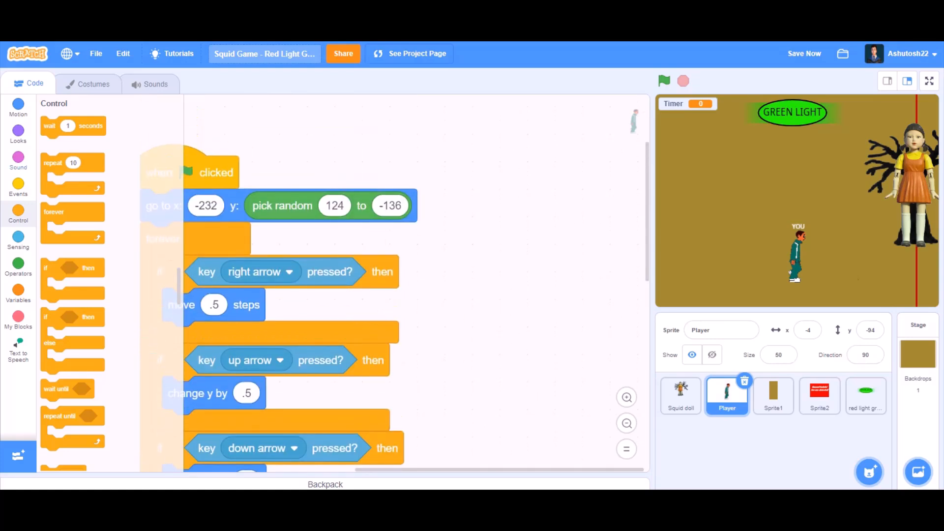
Build a forever loop checking light = red and not touching finish line.
left_click(18, 188)
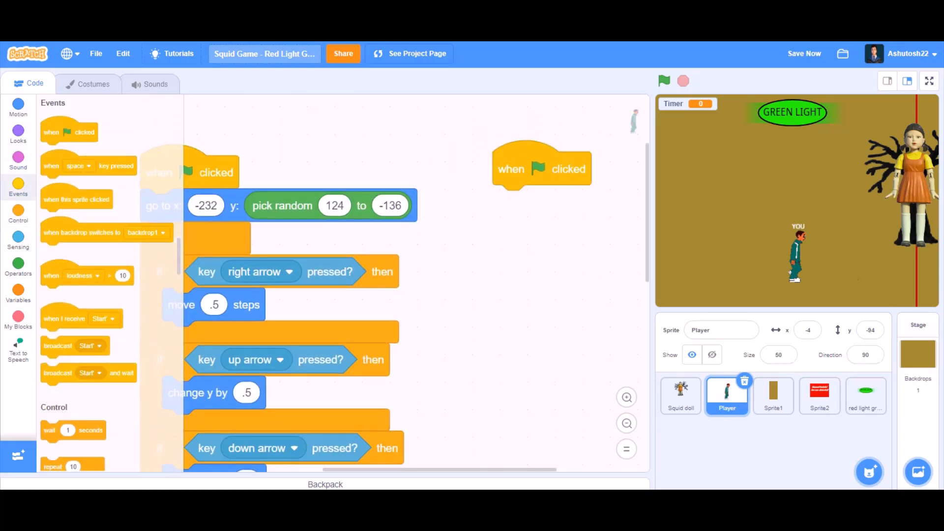
left_click(18, 215)
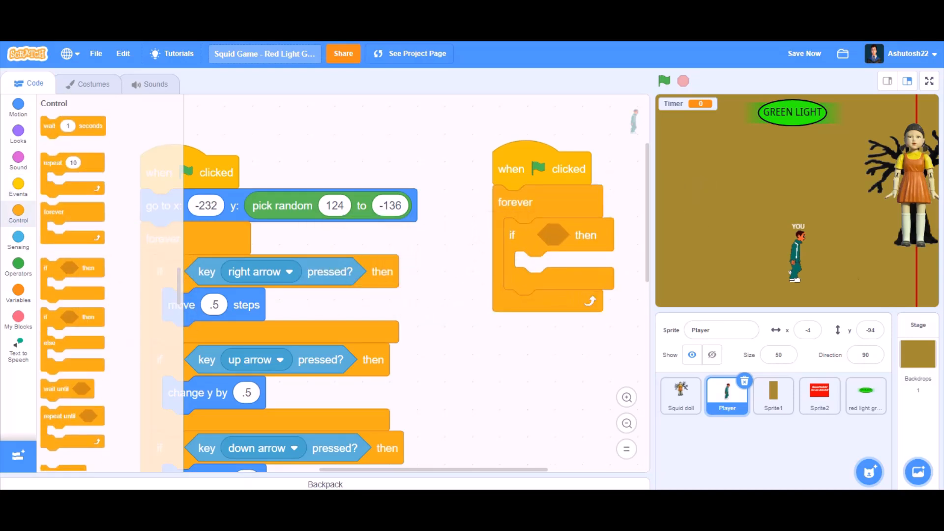
left_click(18, 266)
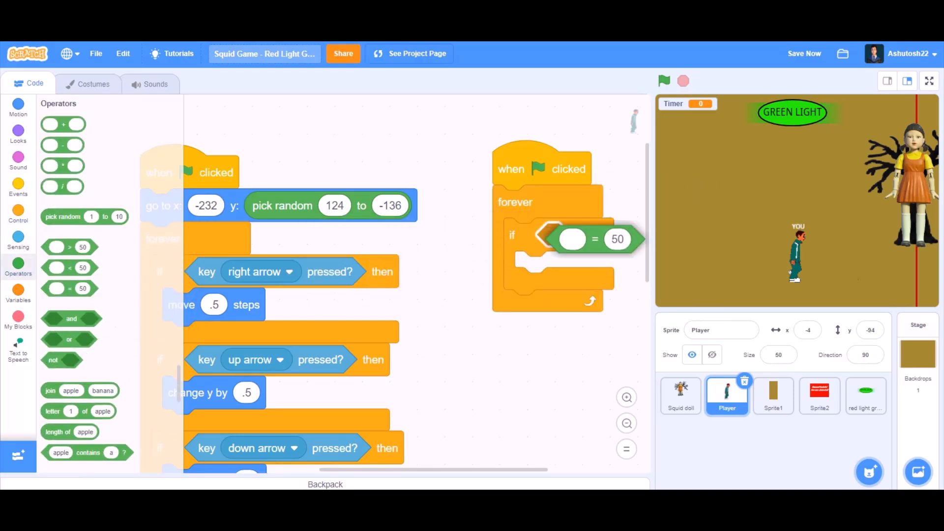
left_click(17, 294)
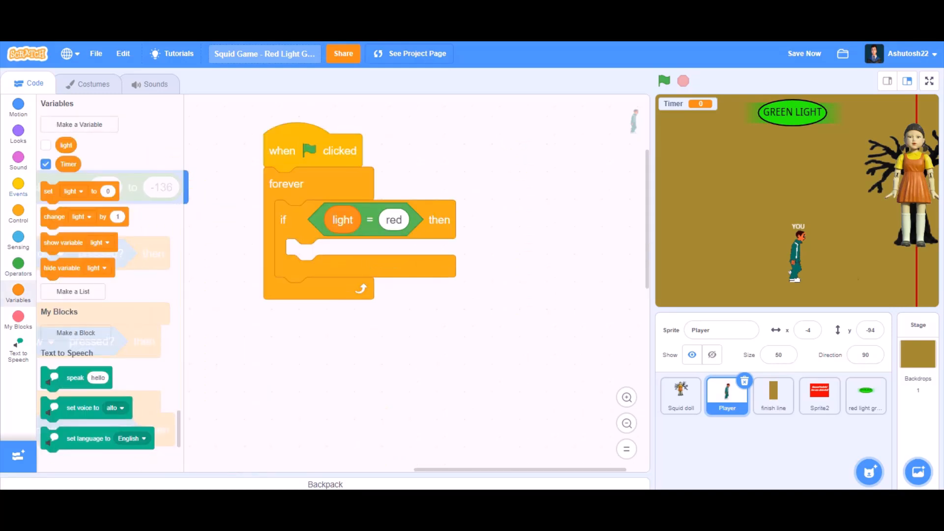
left_click(17, 216)
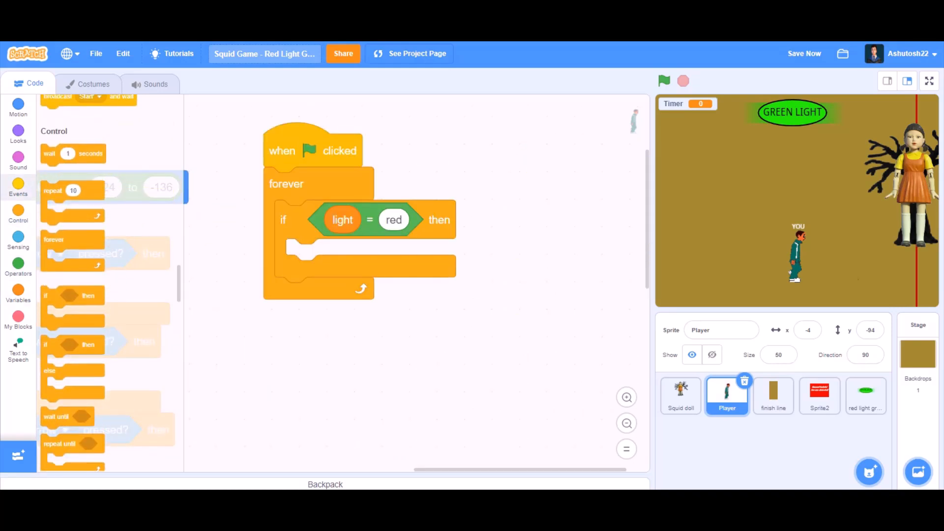
left_click(17, 270)
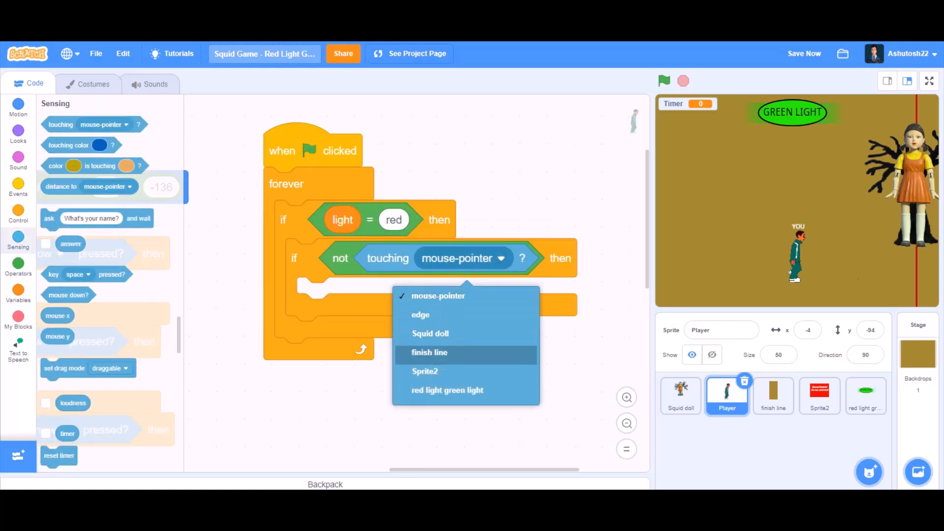
left_click(429, 352)
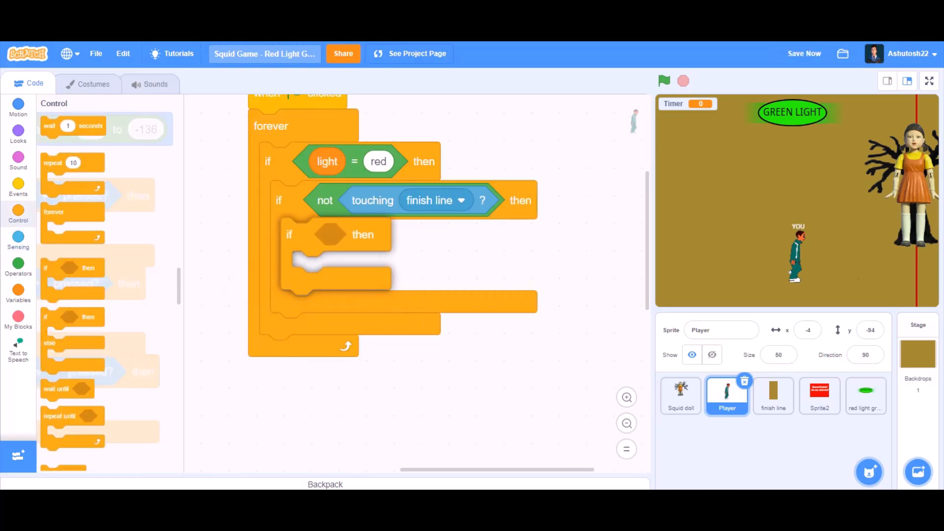
Nest a right-arrow key check inside the red-light, before-finish-line condition.
left_click(18, 240)
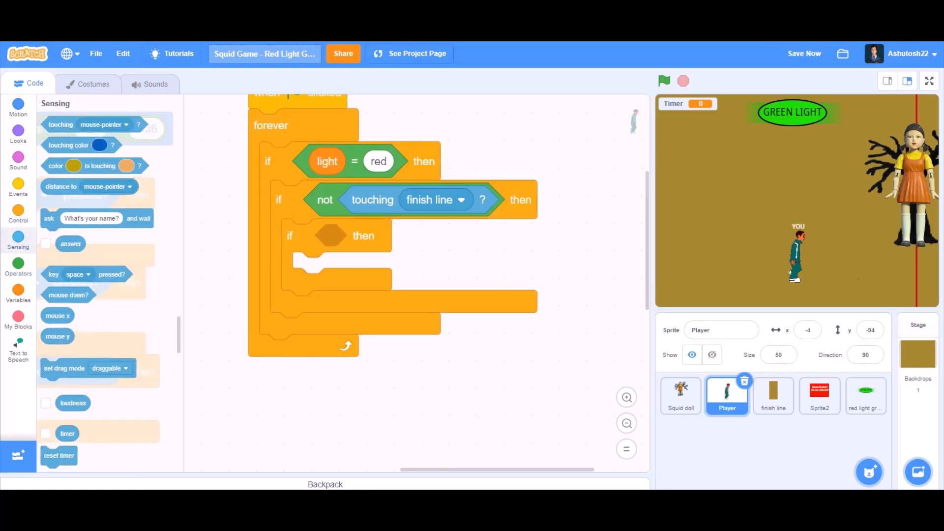
left_click(395, 235)
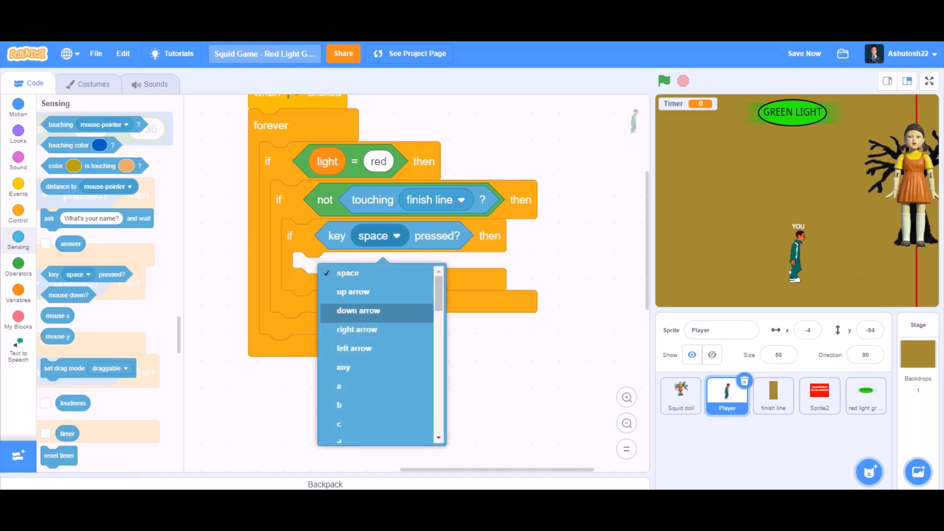
left_click(356, 329)
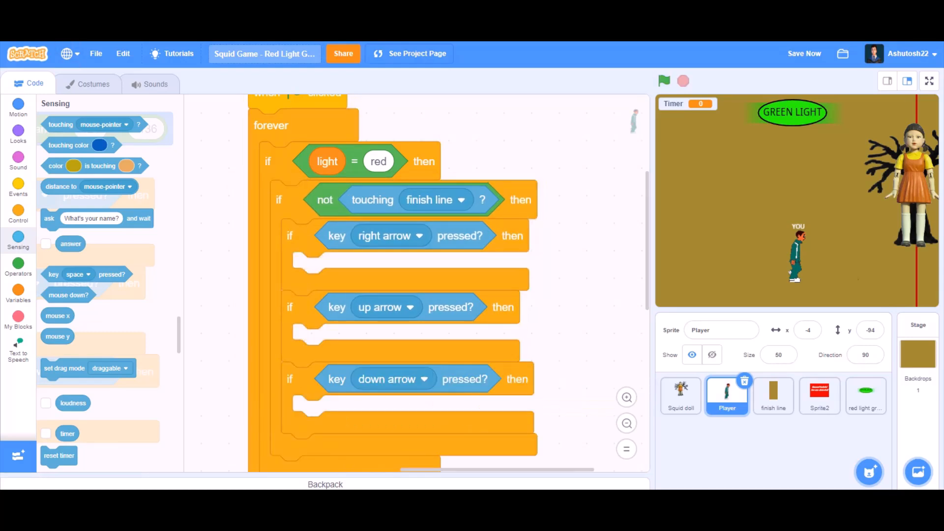
left_click(18, 213)
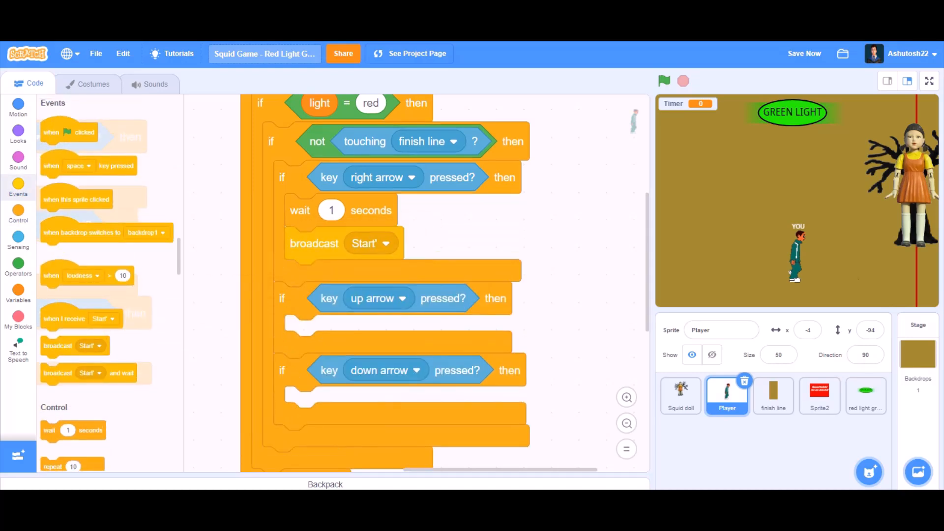
On right arrow during red light, wait 1 second, broadcast new message 'die' and stop the script.
type("die")
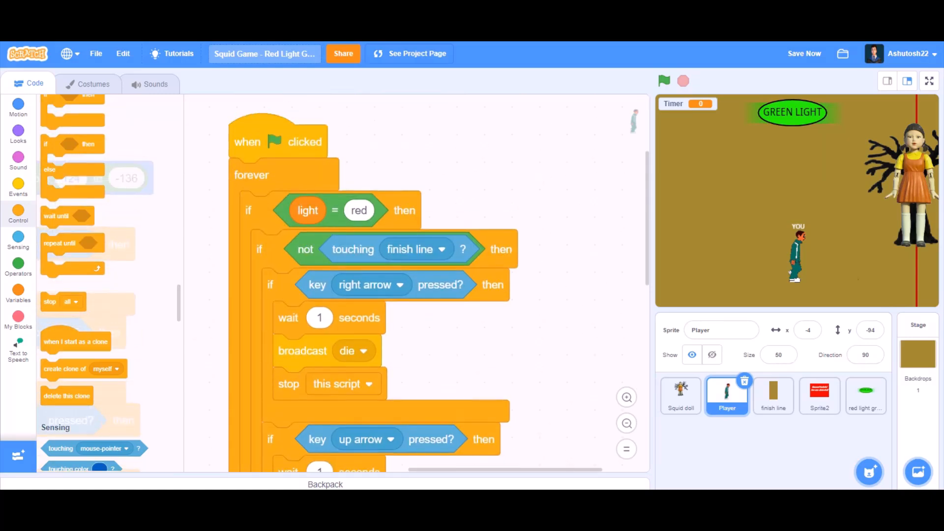
Give the light sign a forever loop switching to costume2 when light is green, duplicated for red.
left_click(866, 395)
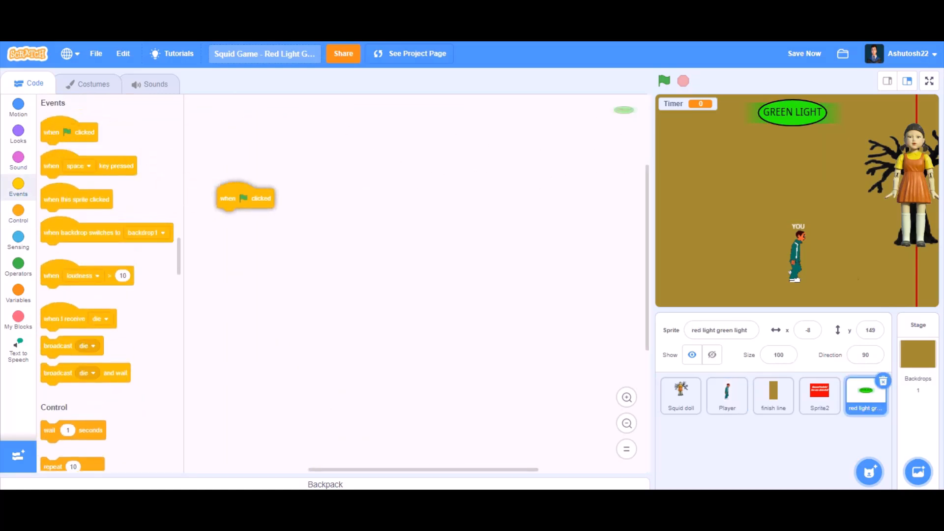
left_click_drag(245, 197, 291, 152)
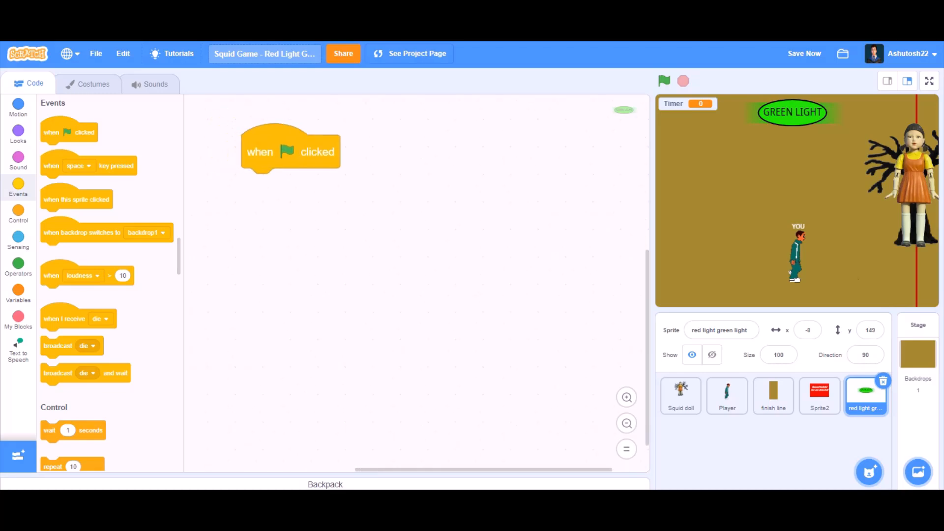
left_click(18, 215)
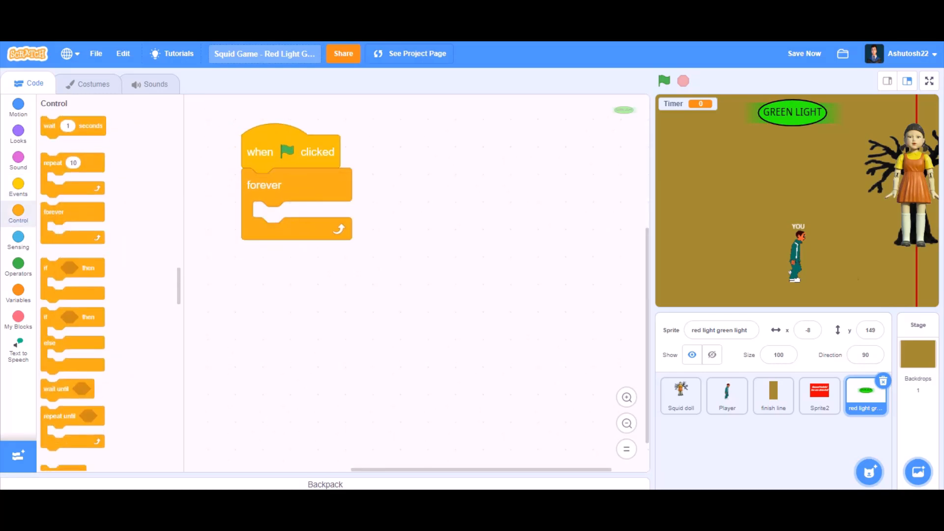
left_click(17, 130)
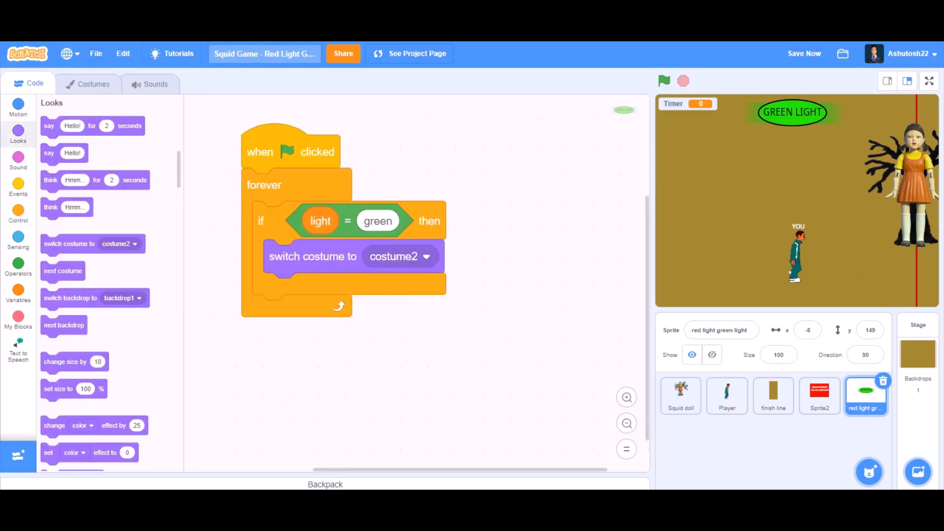
left_click_drag(260, 220, 249, 319)
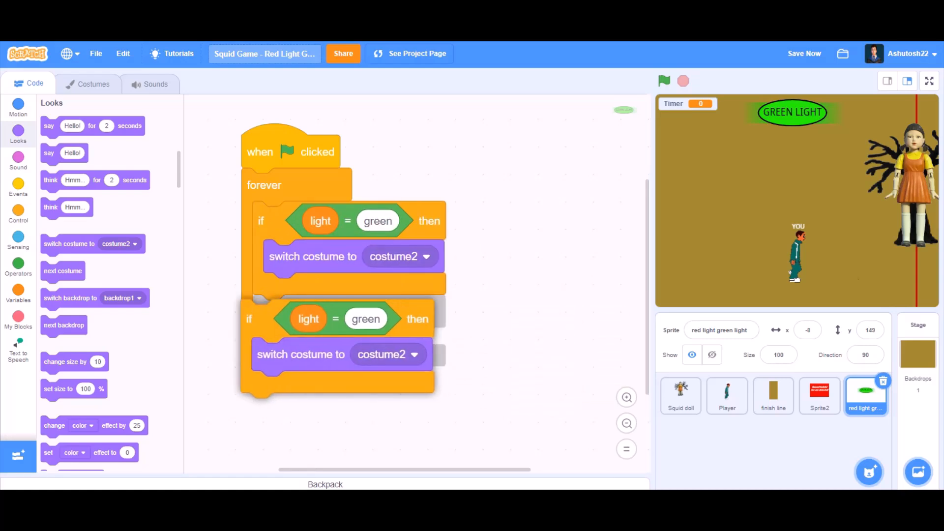
type("red")
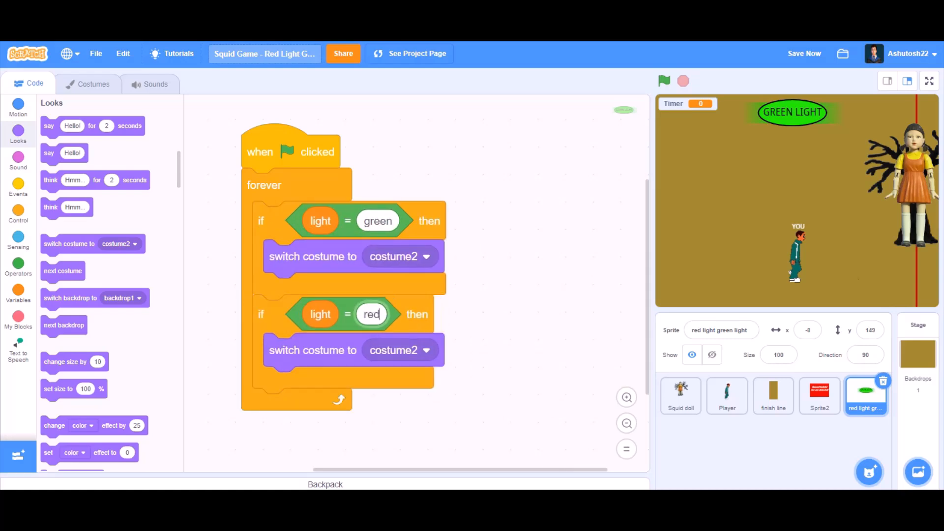
Set the red case to costume1 after checking which costume is green, then select Sprite2.
left_click(426, 350)
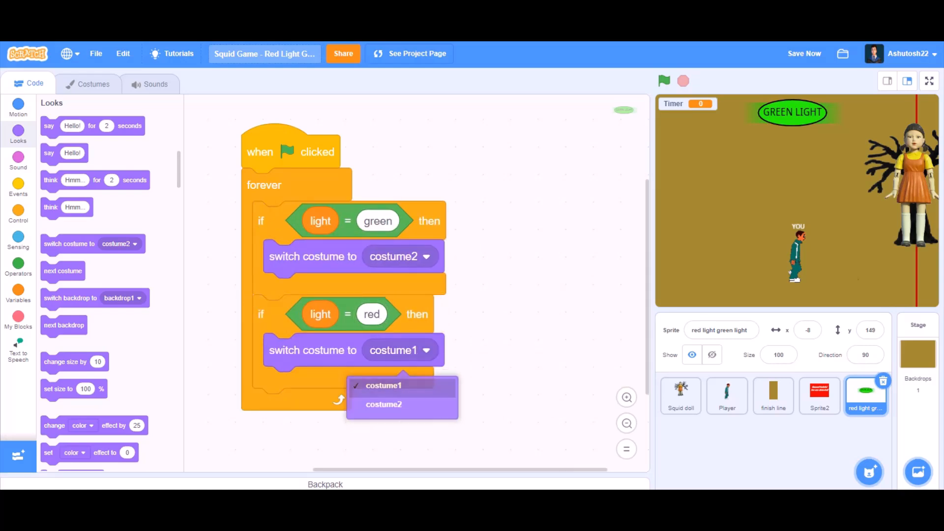
left_click(93, 83)
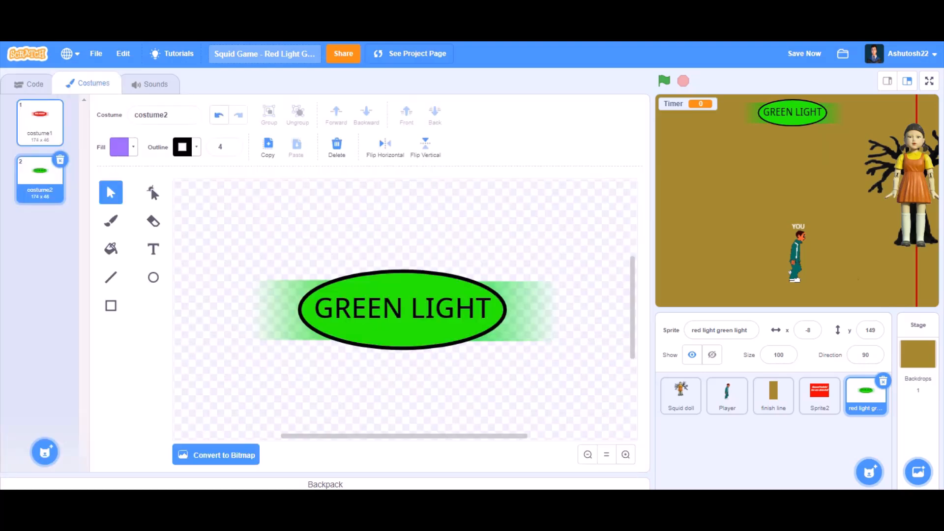
left_click(34, 84)
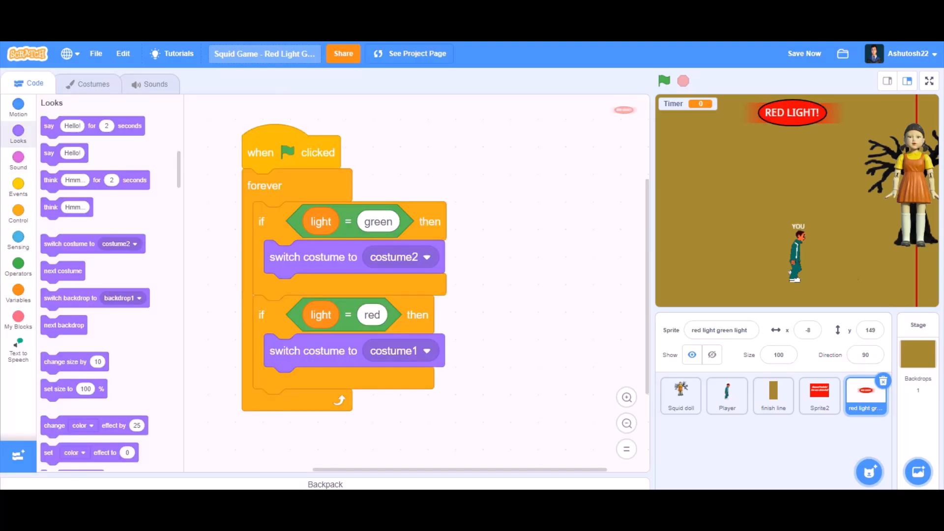
left_click(820, 395)
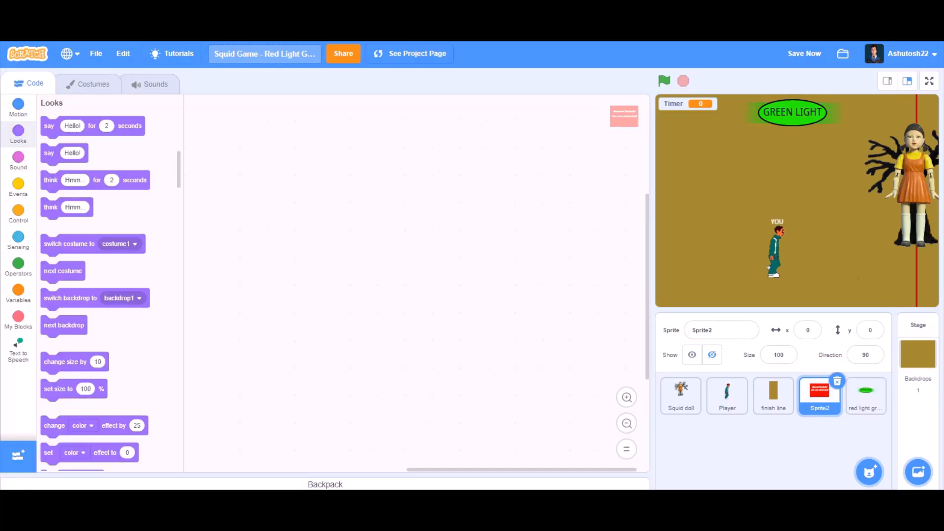
Script Sprite2: hide at x:0 y:0 on flag; on die go to front, show and play Boom Cloud.
left_click(18, 186)
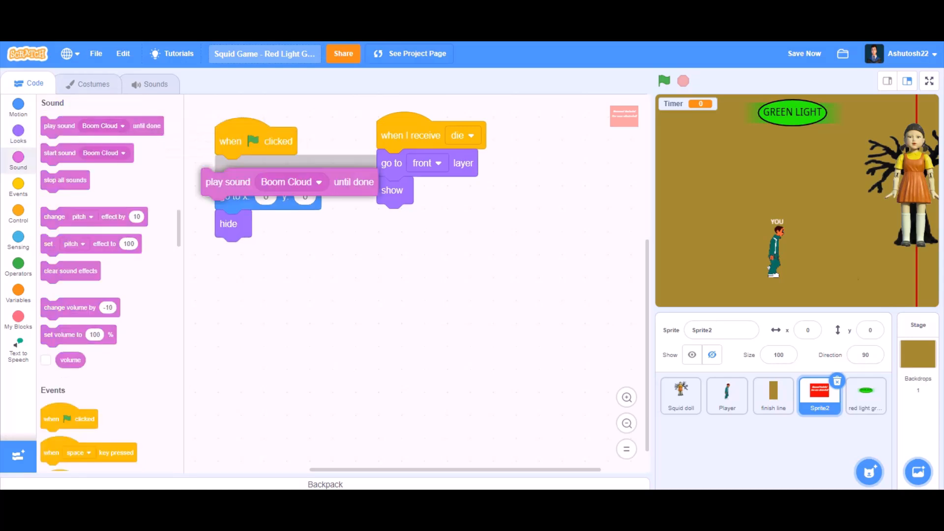
left_click_drag(228, 182, 404, 217)
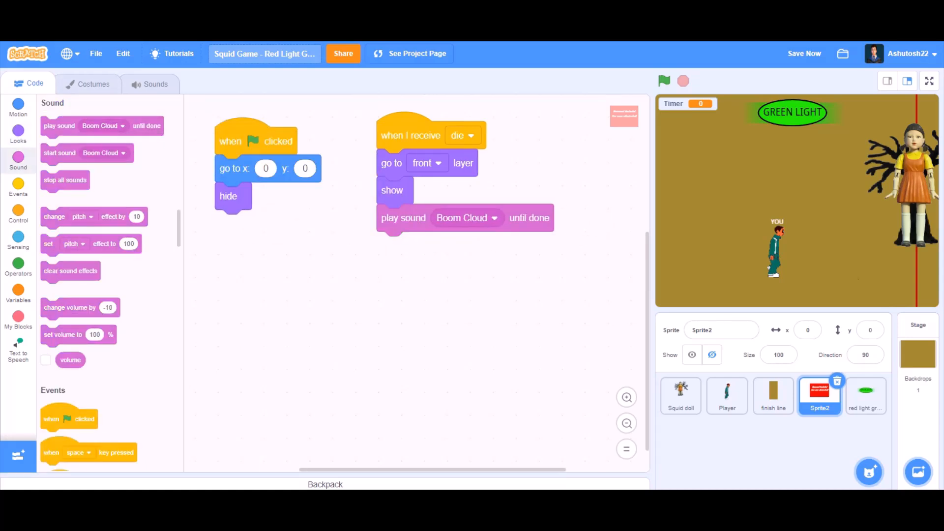
left_click(18, 212)
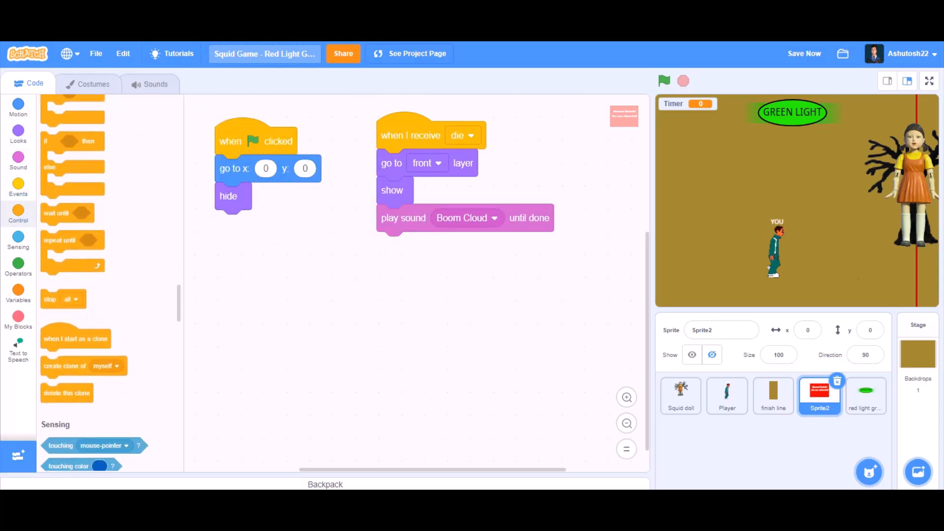